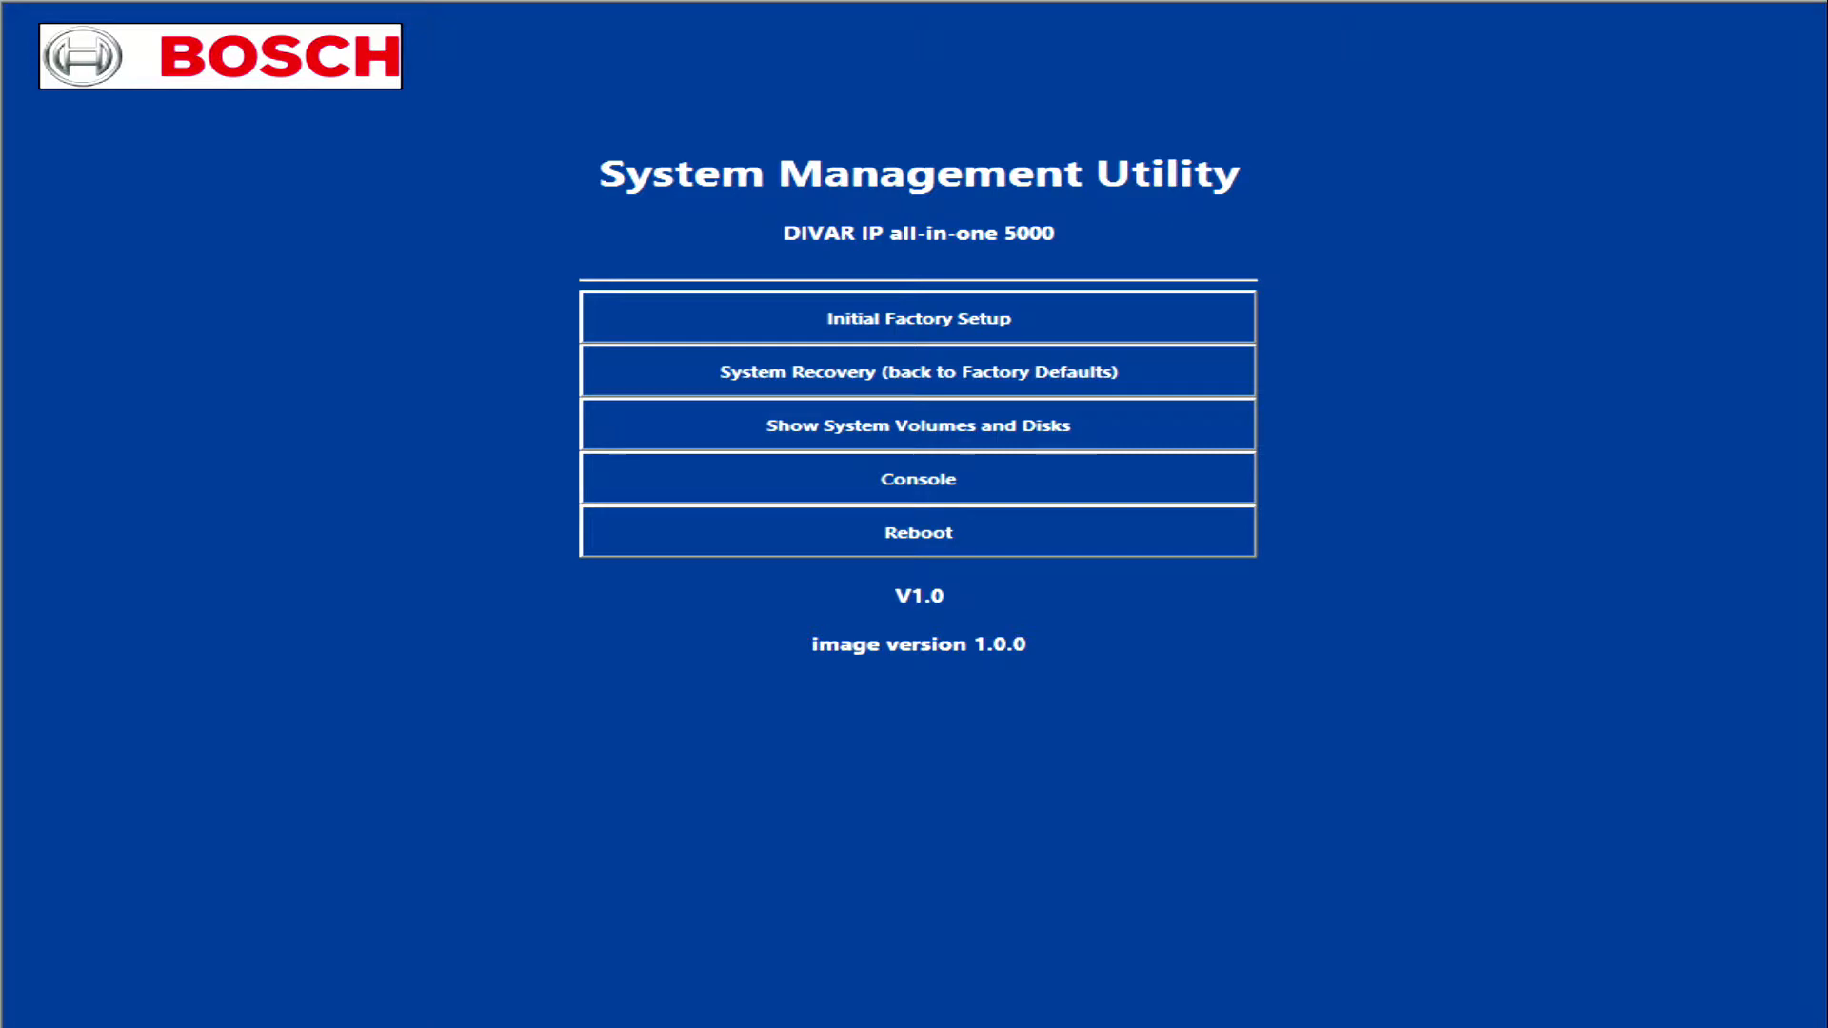
mouse_move(895, 435)
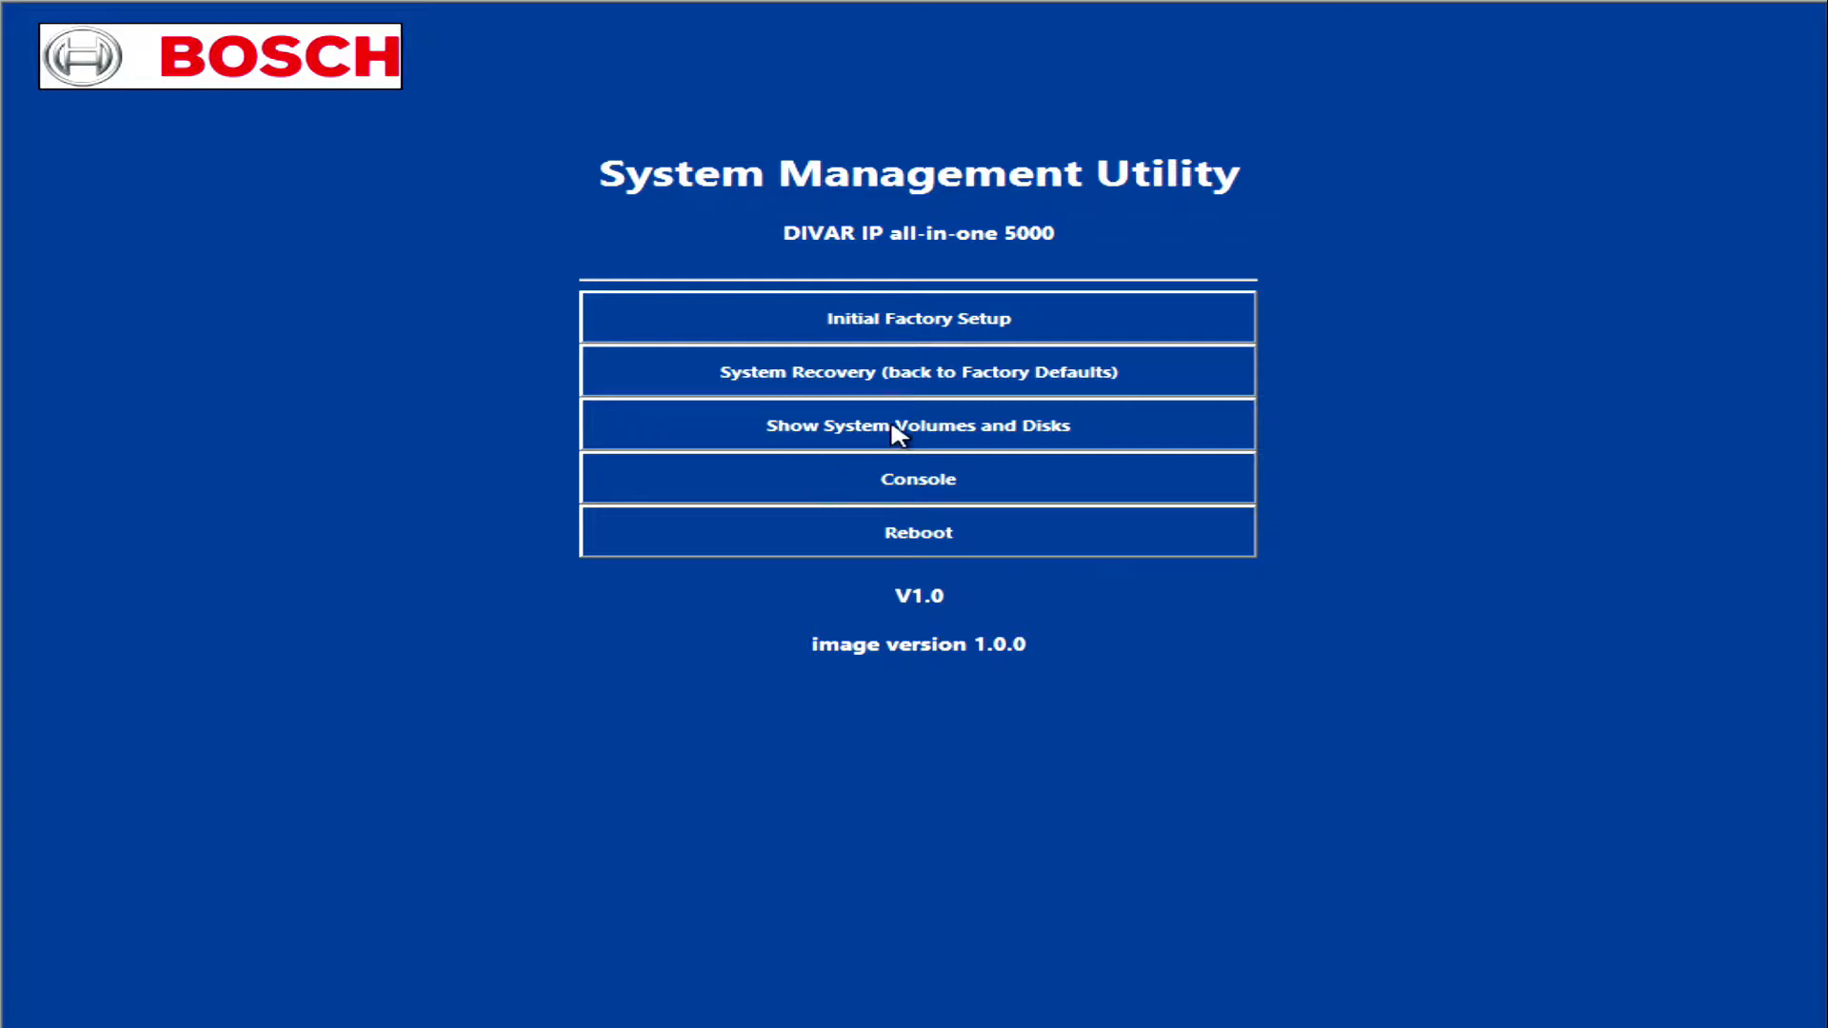
mouse_move(1148, 335)
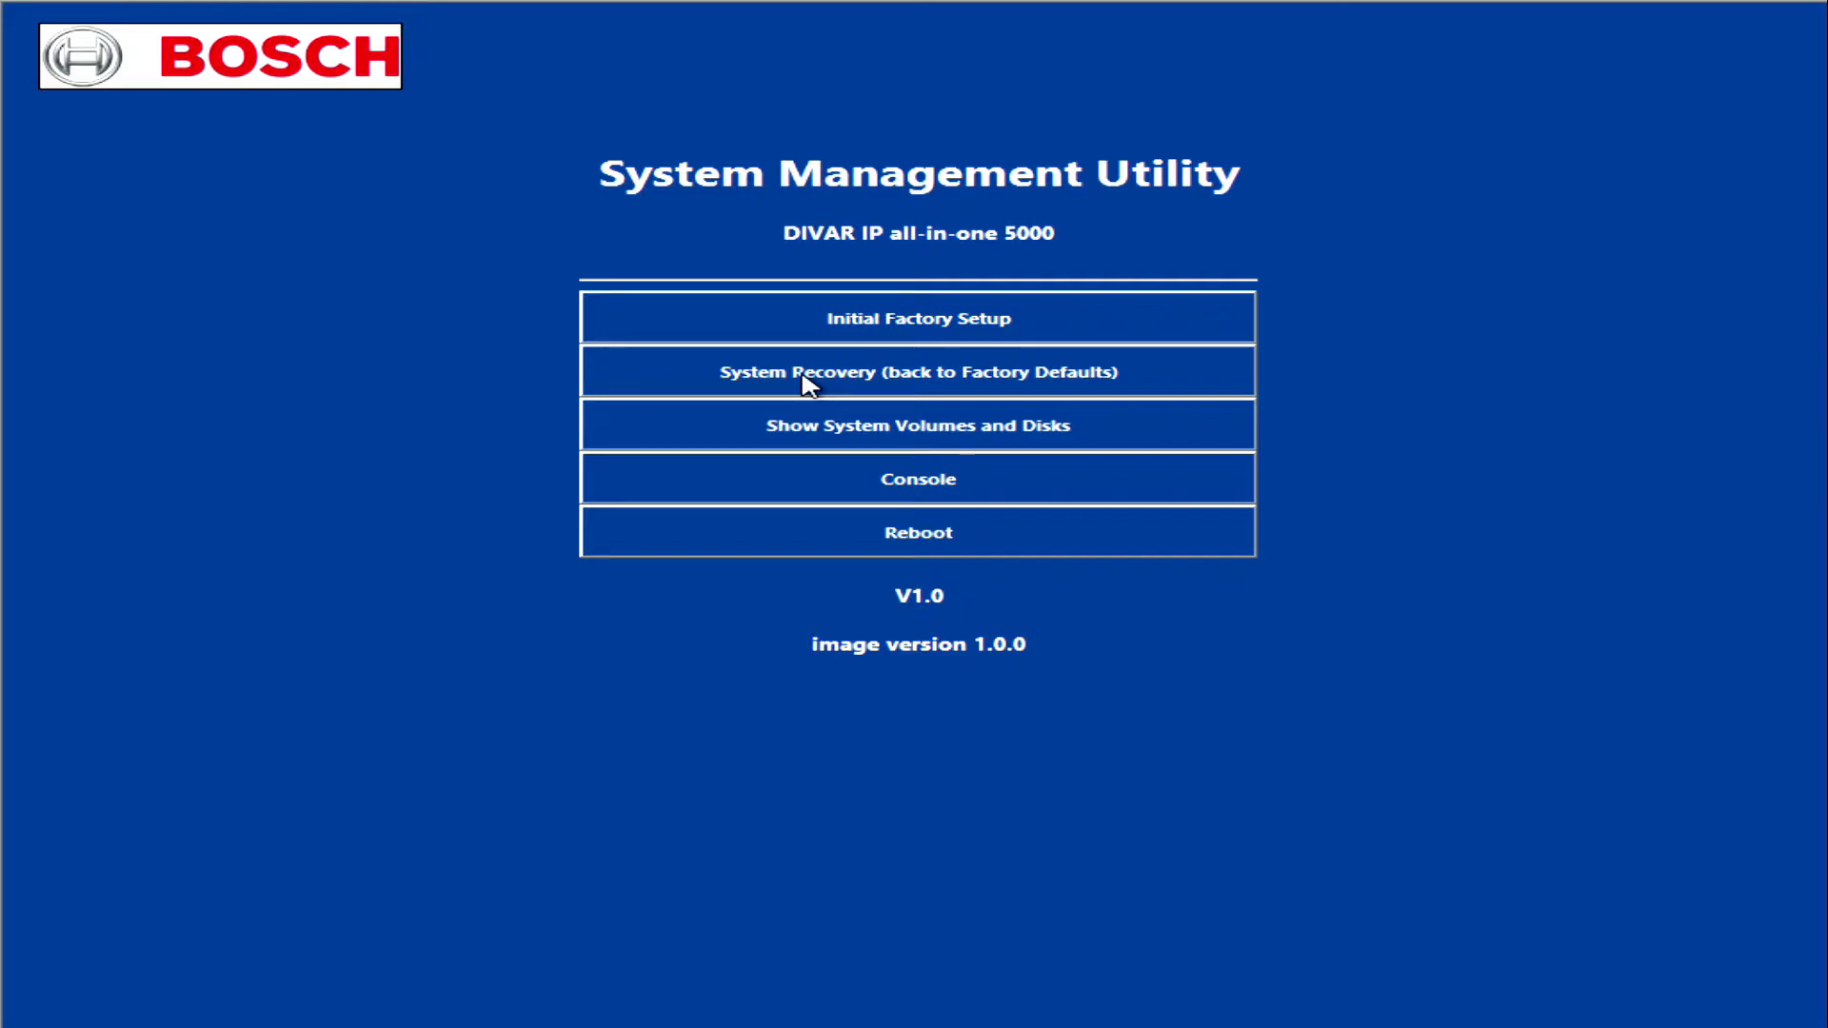
mouse_move(918, 318)
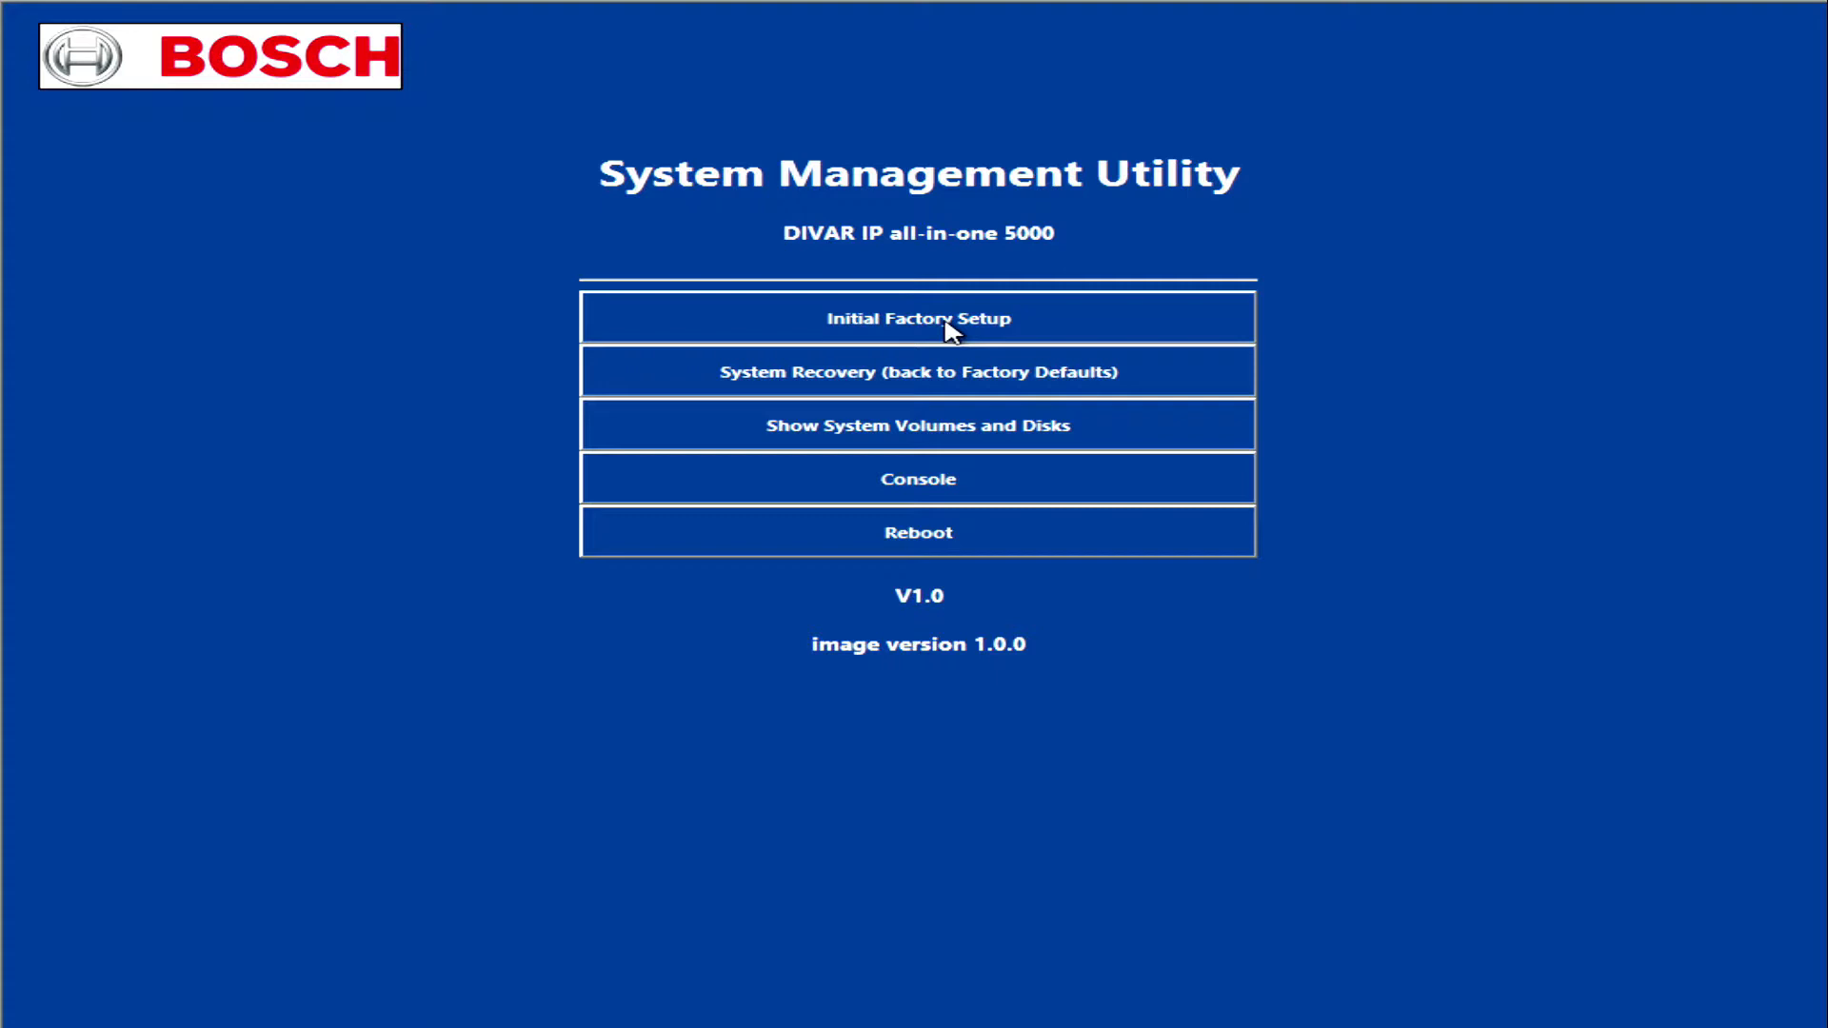
Step: Run Initial Factory Setup, confirm erasing all data, and reboot the DIVAR IP now
click(918, 318)
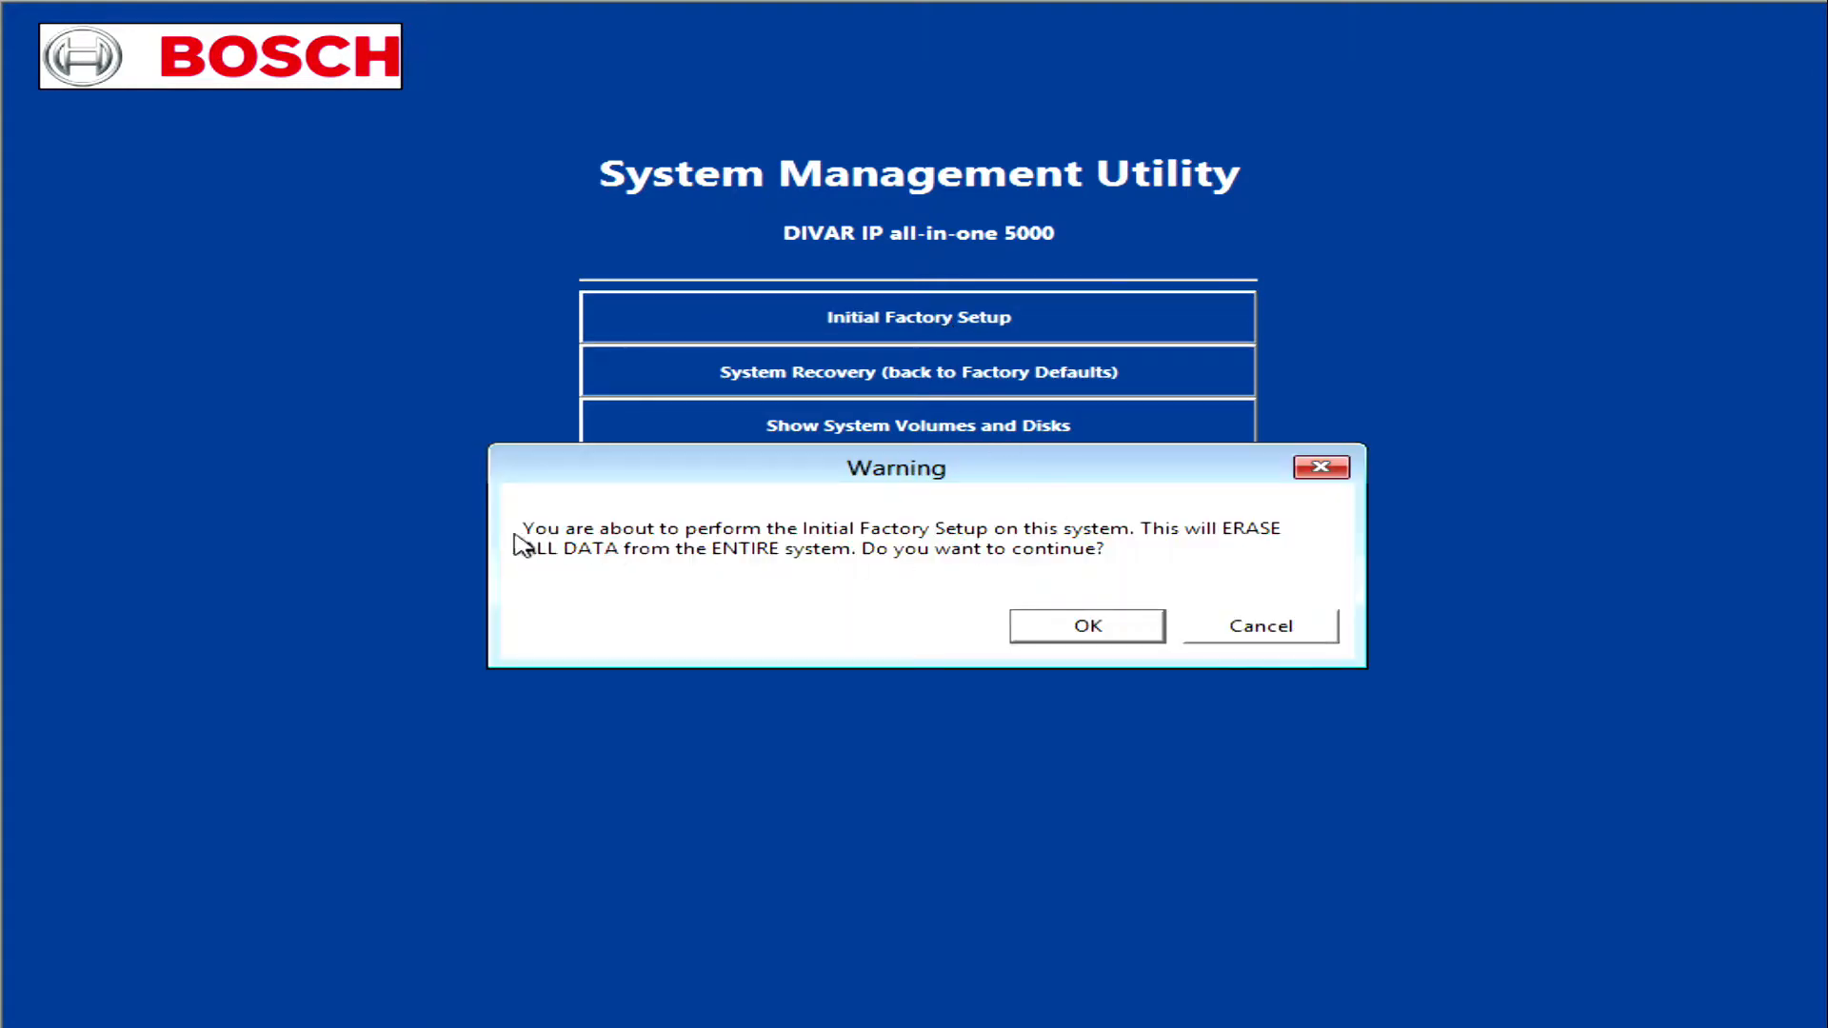
mouse_move(1005, 533)
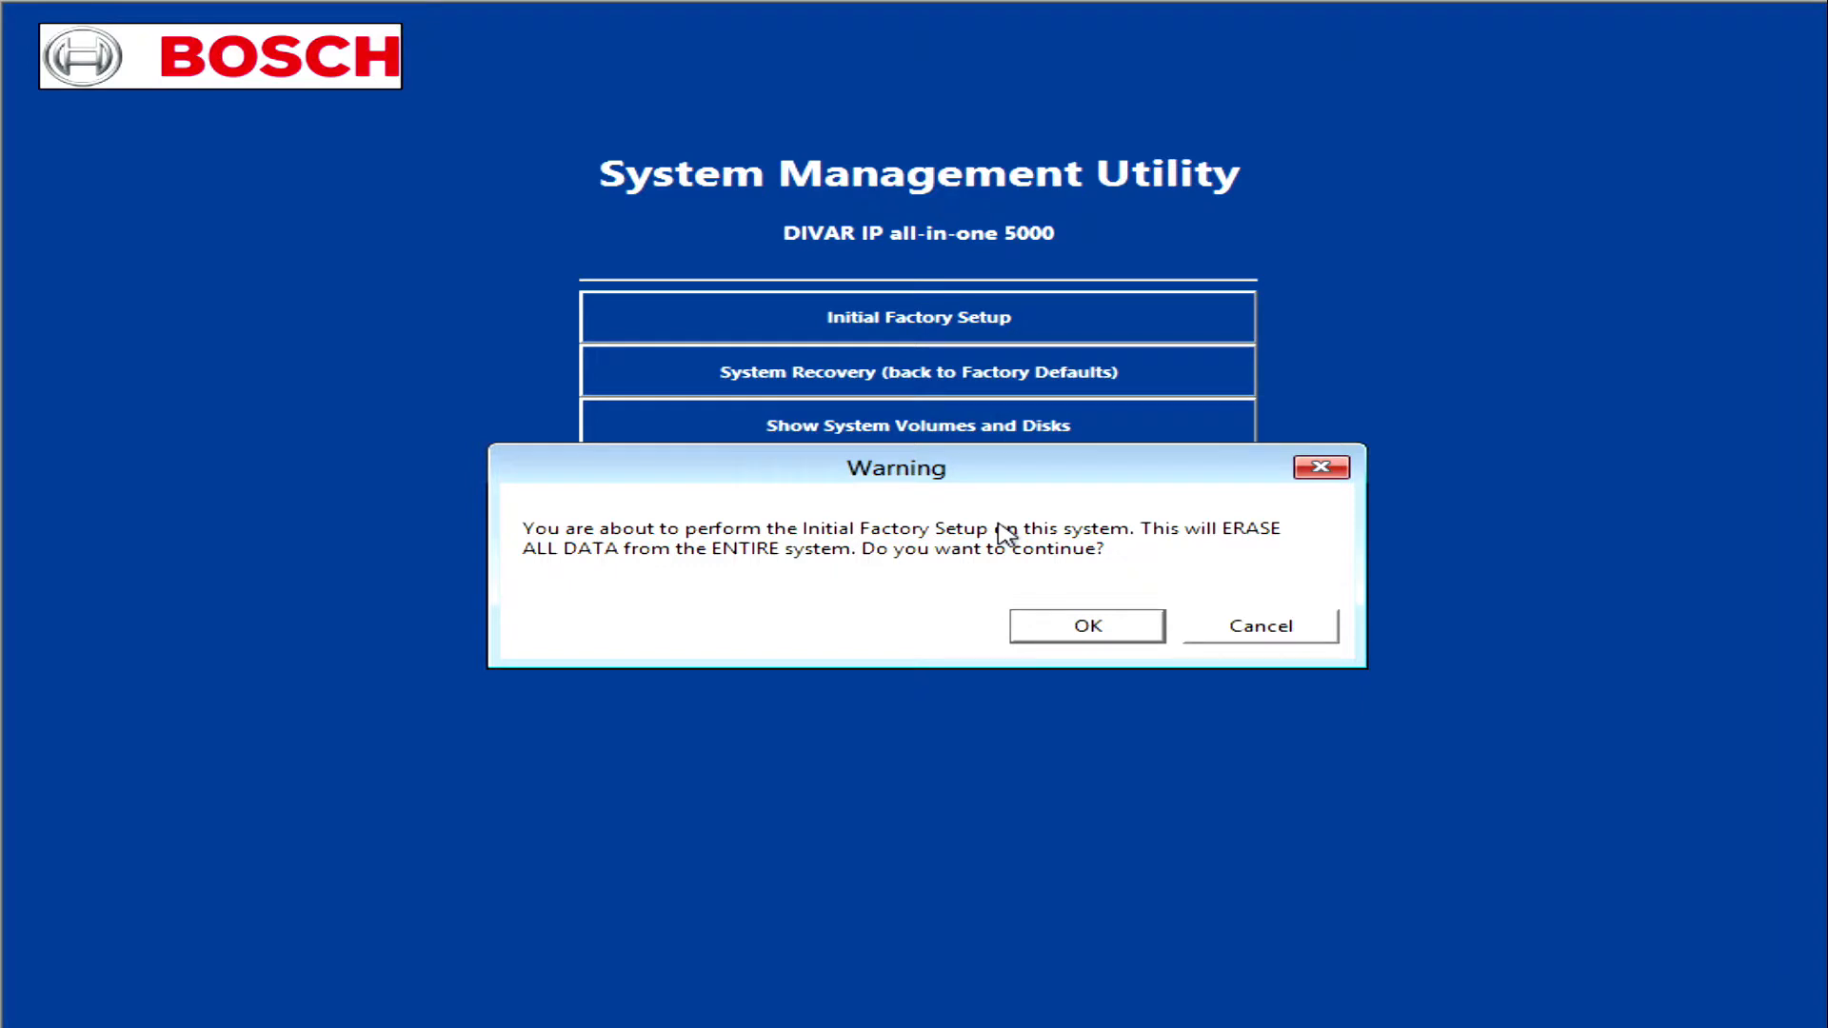
mouse_move(1264, 550)
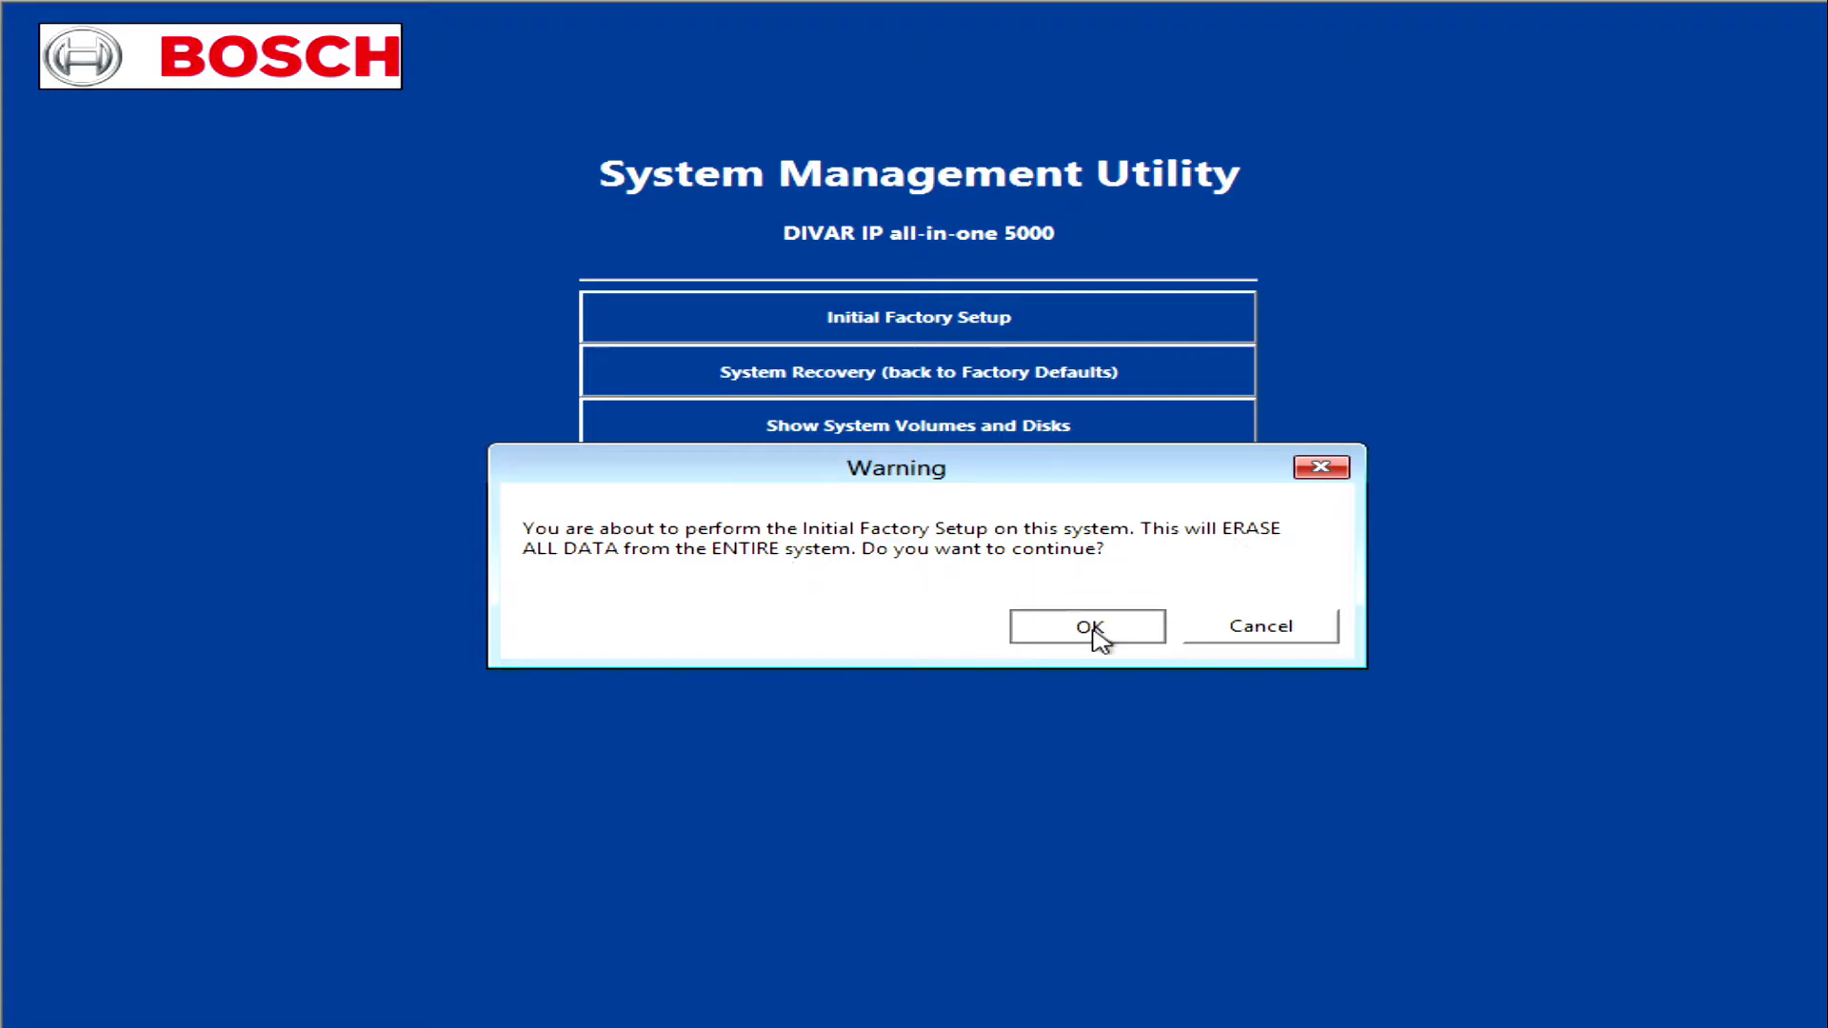
click(1086, 626)
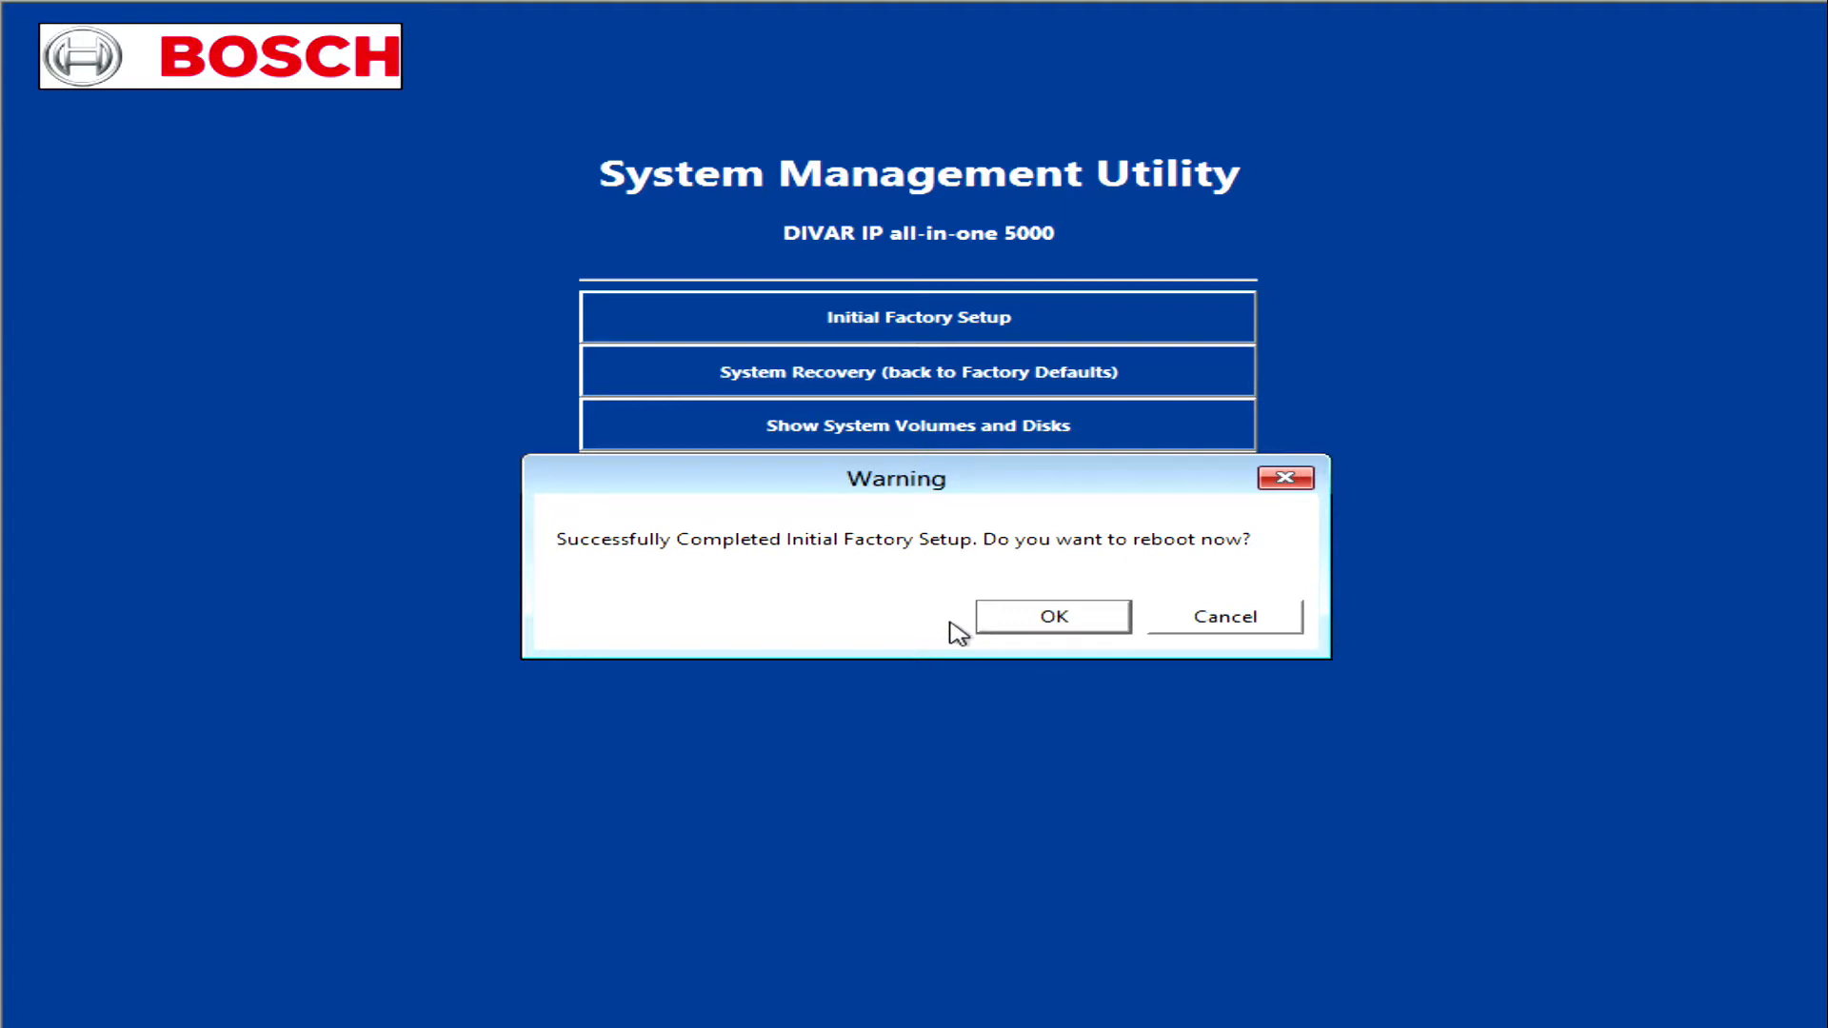
click(1051, 615)
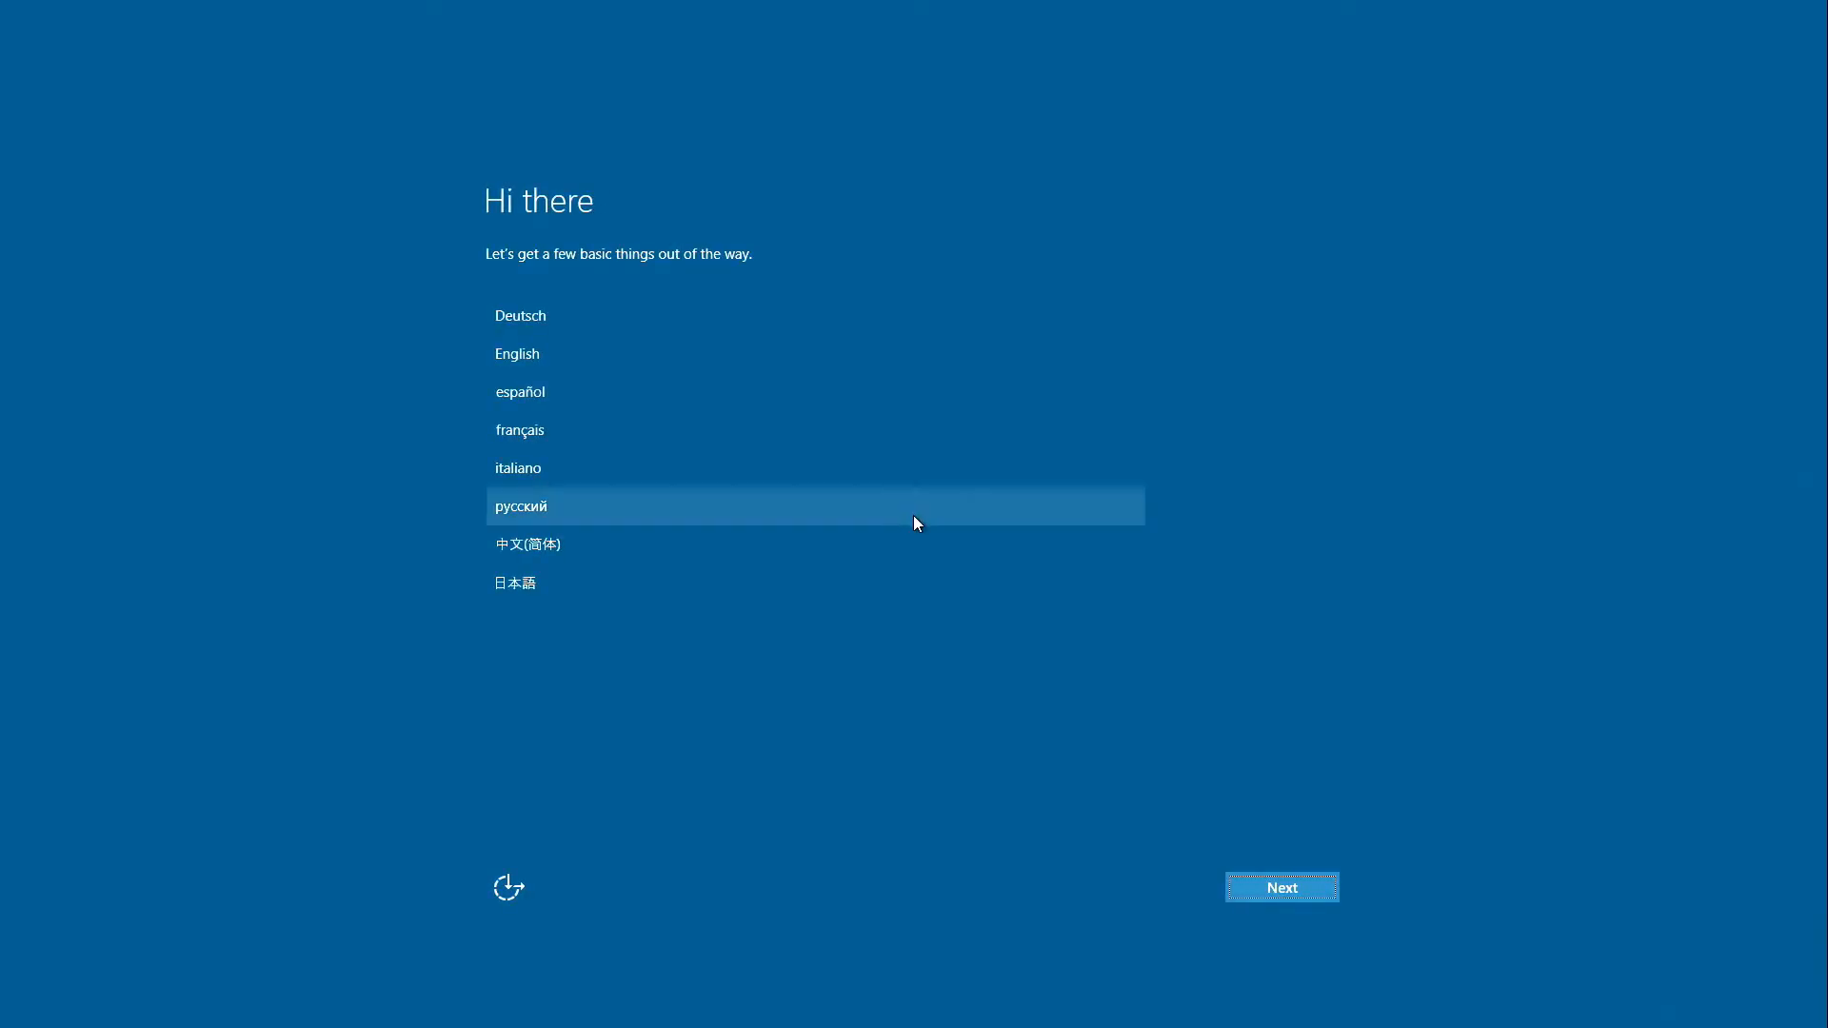
mouse_move(621, 390)
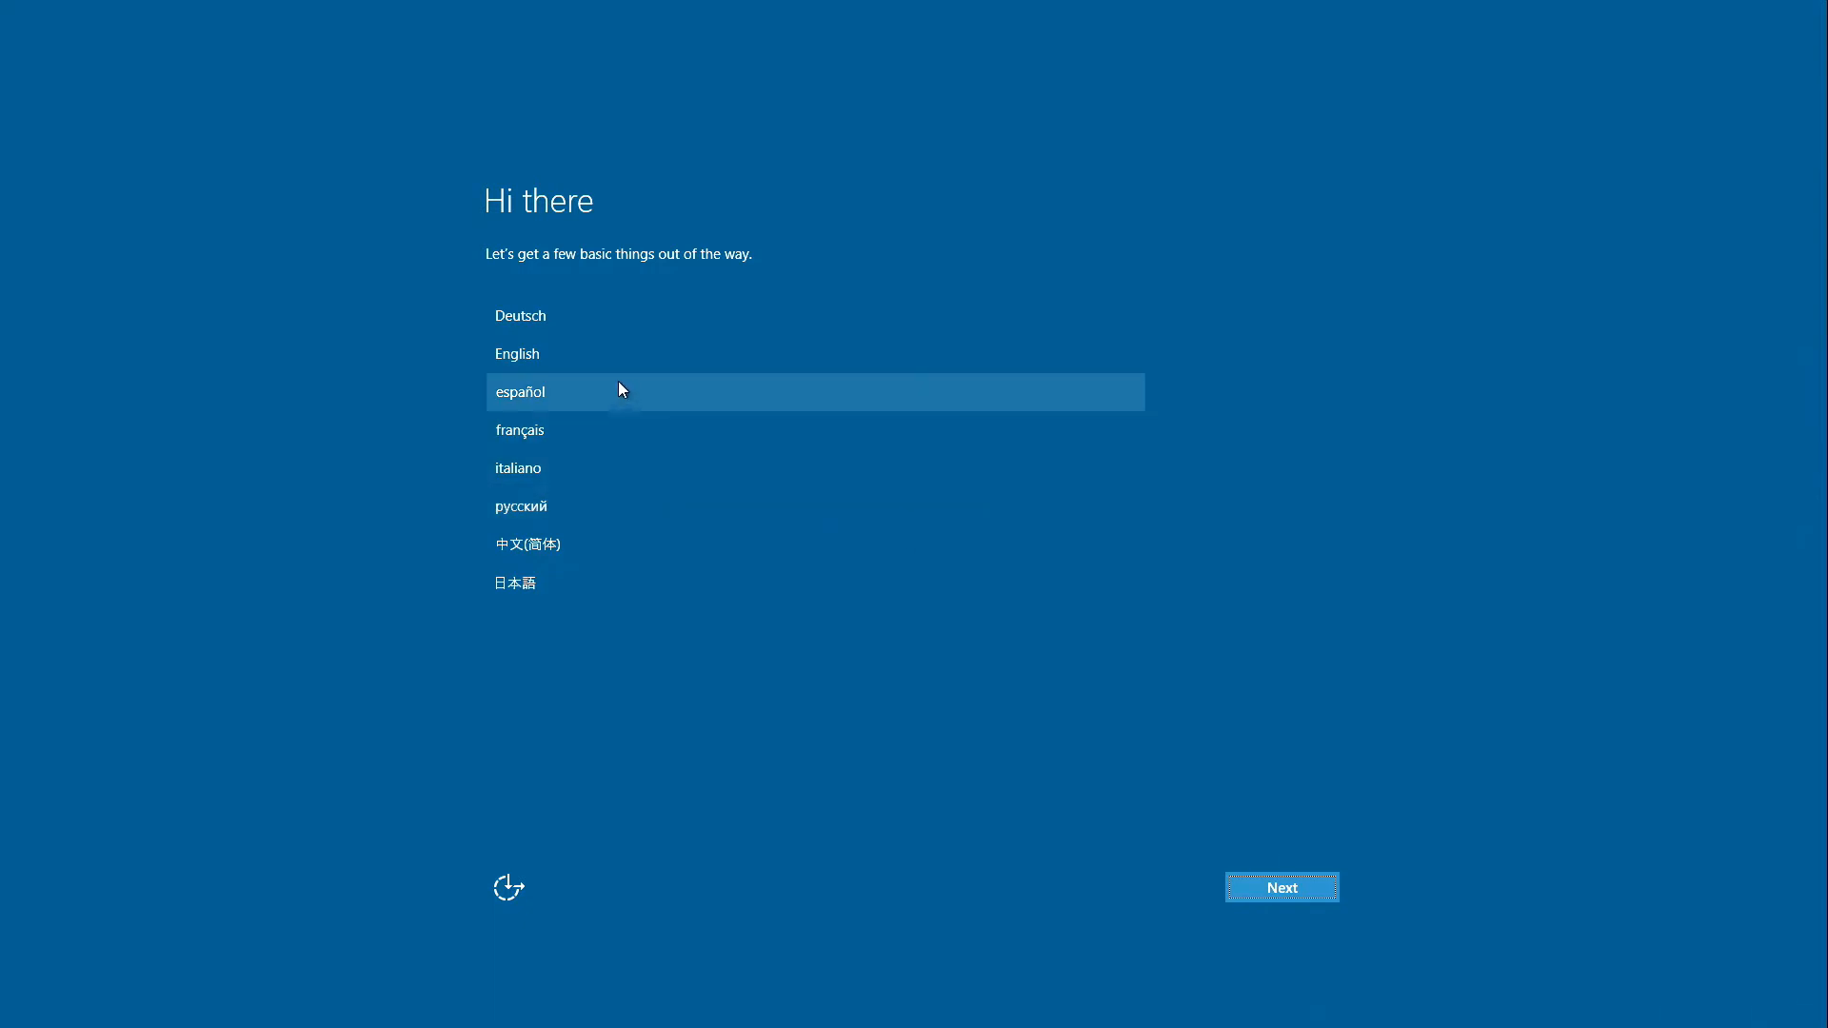
Step: Choose English as setup language and Netherlands as the home country/region
click(516, 354)
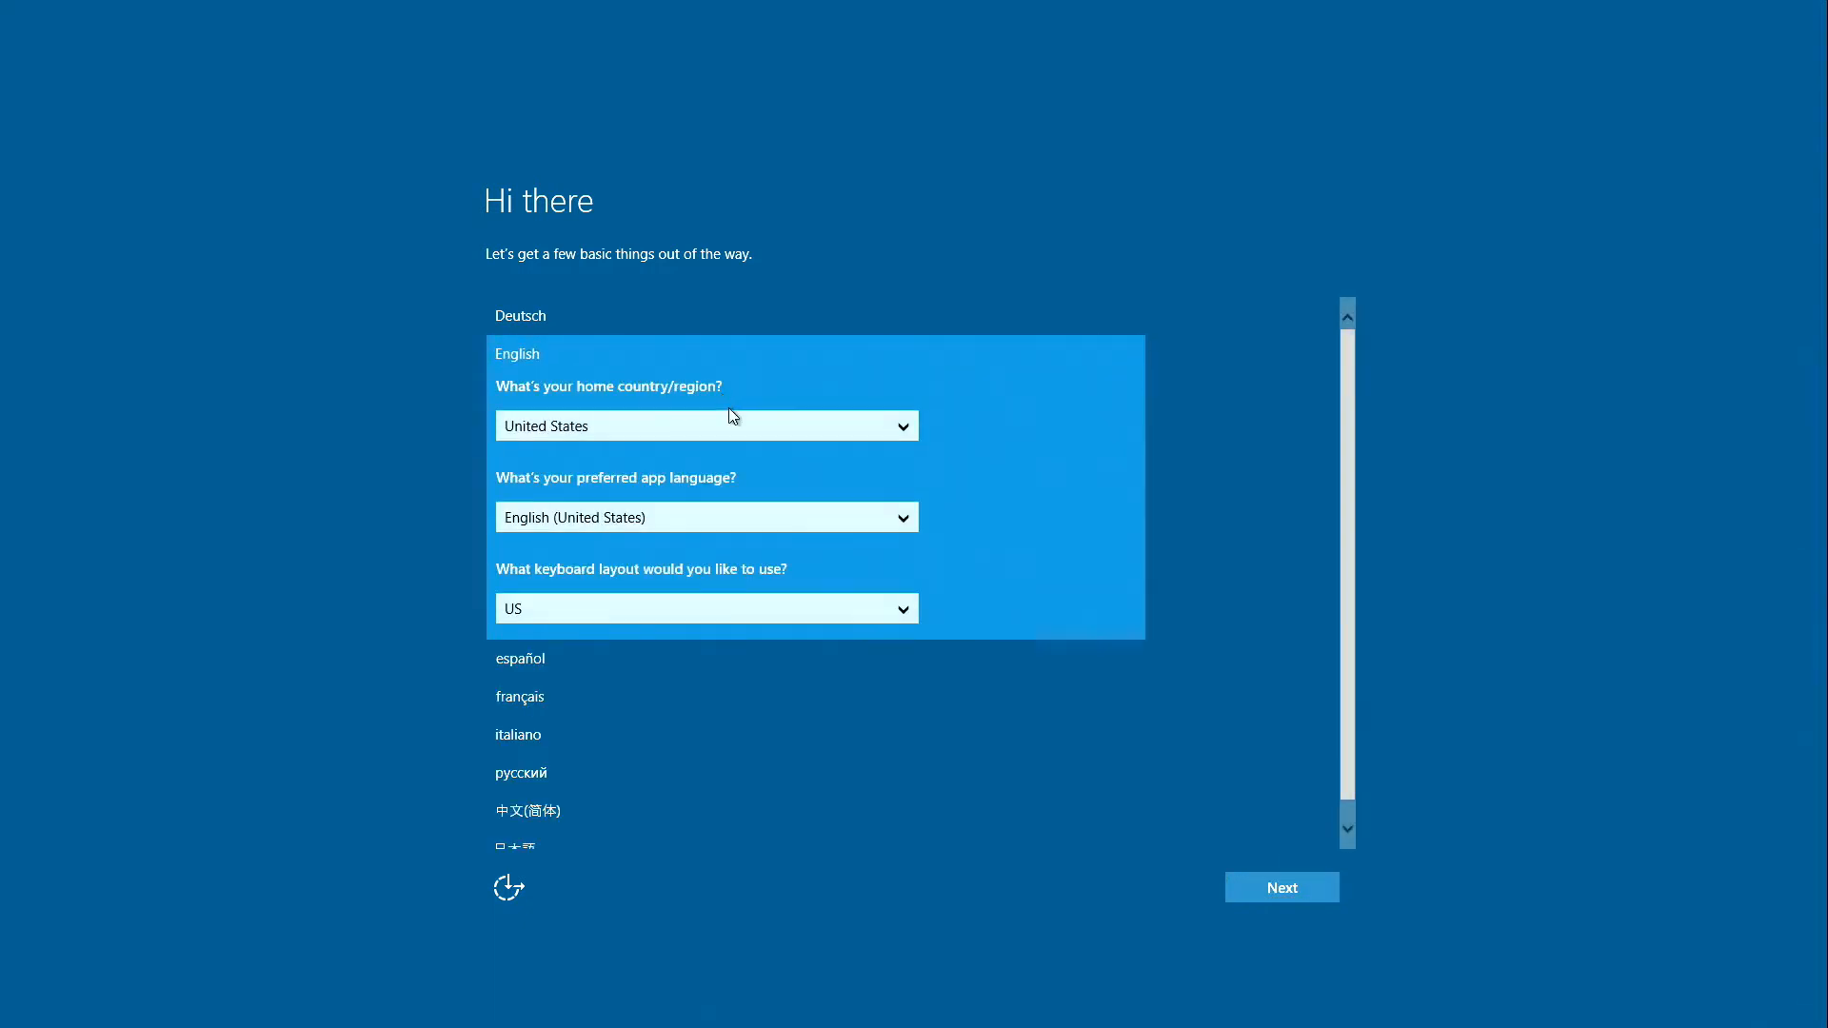
click(705, 425)
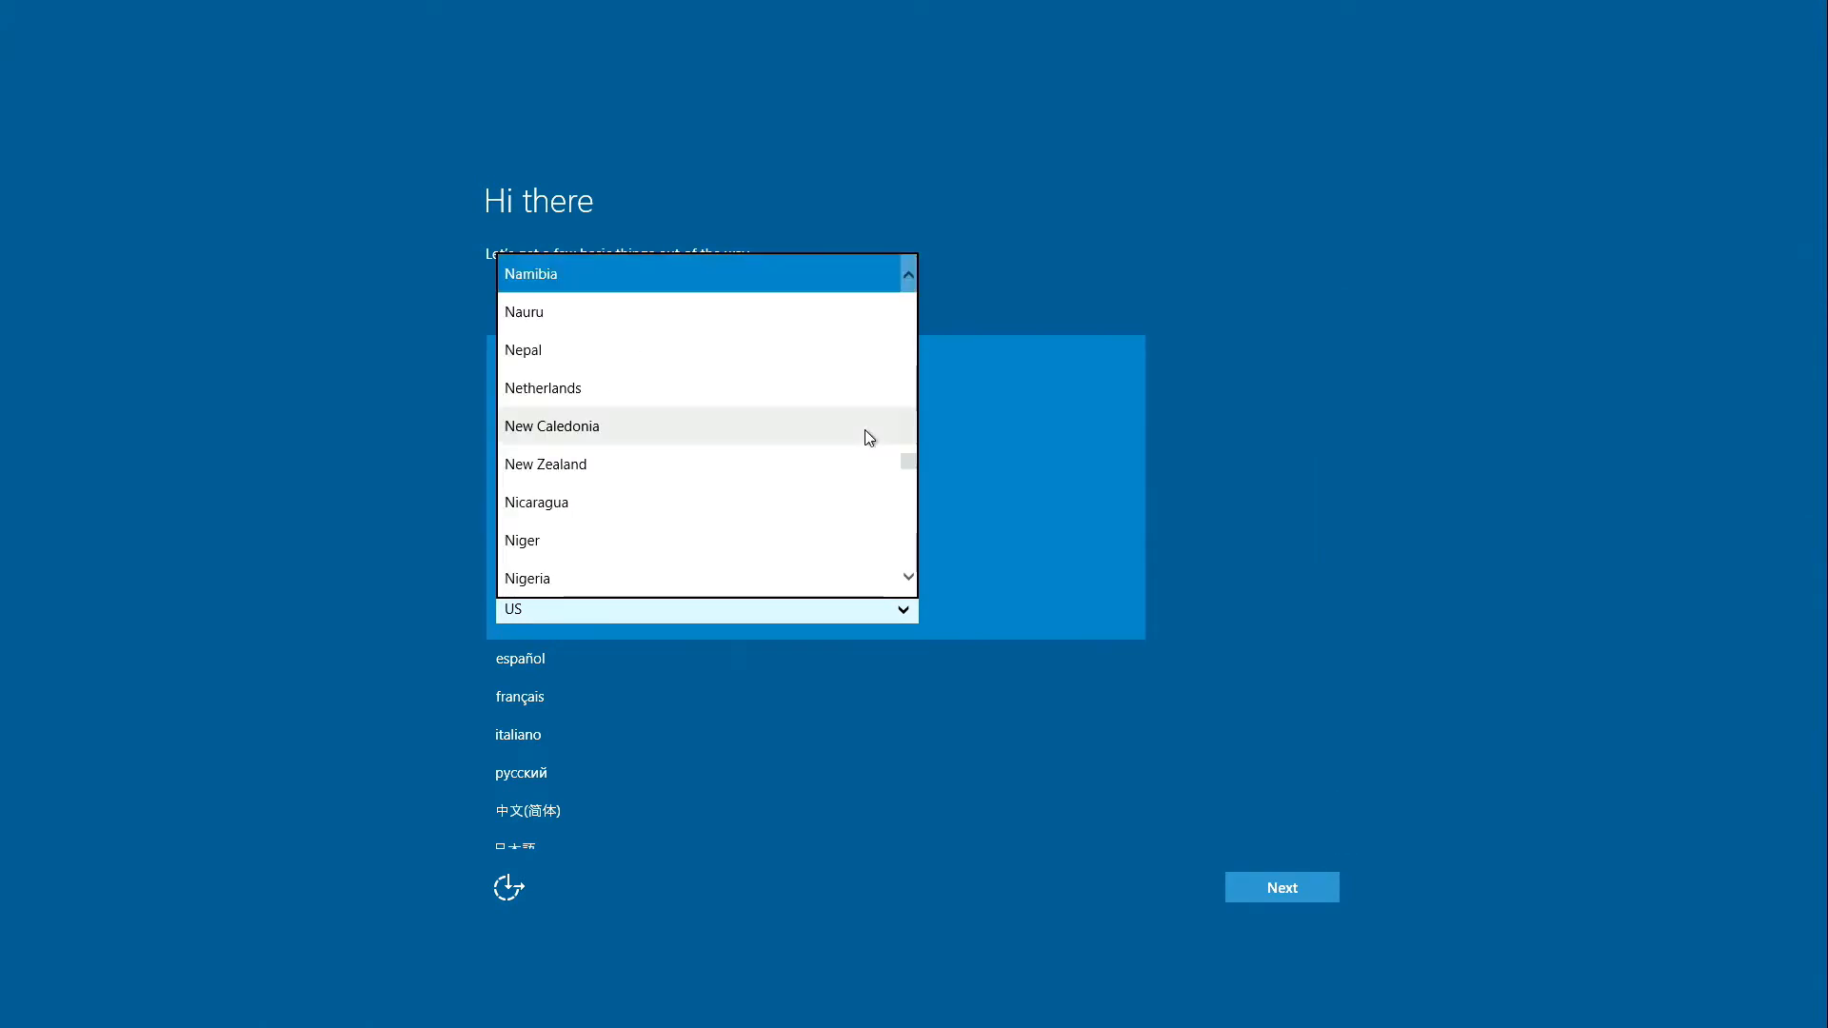
mouse_move(729, 383)
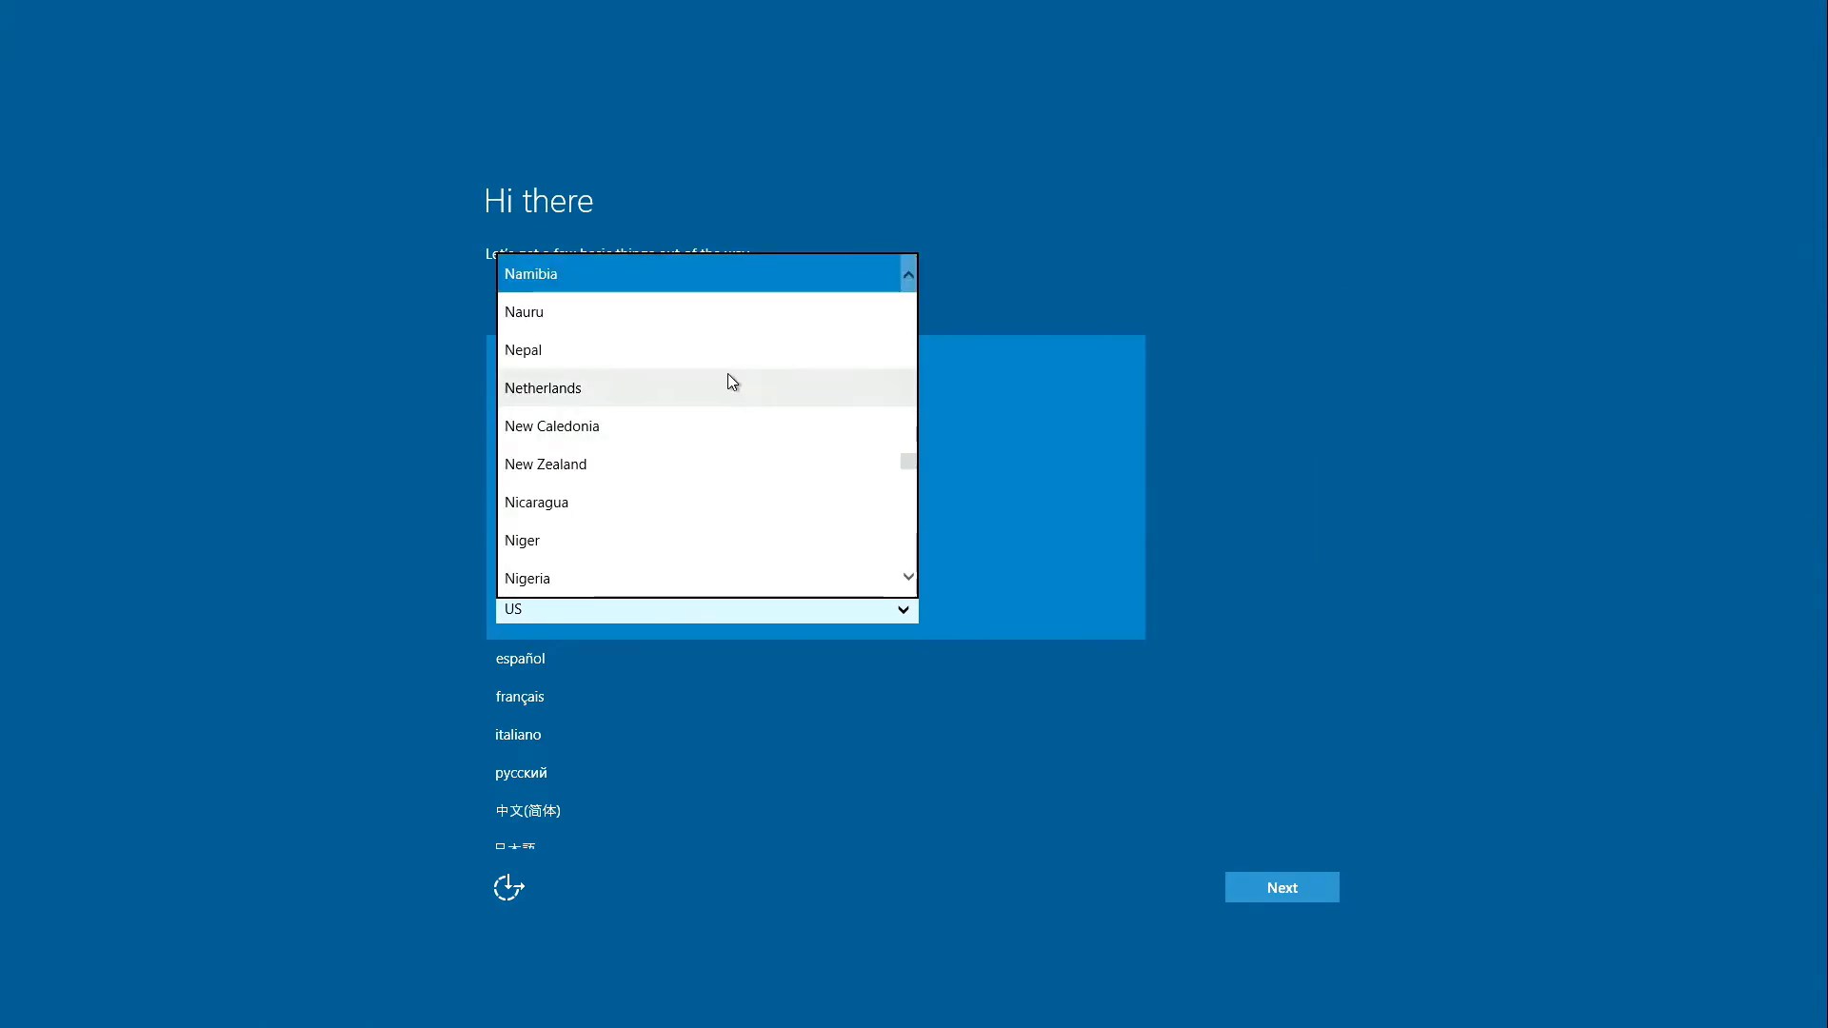
click(543, 388)
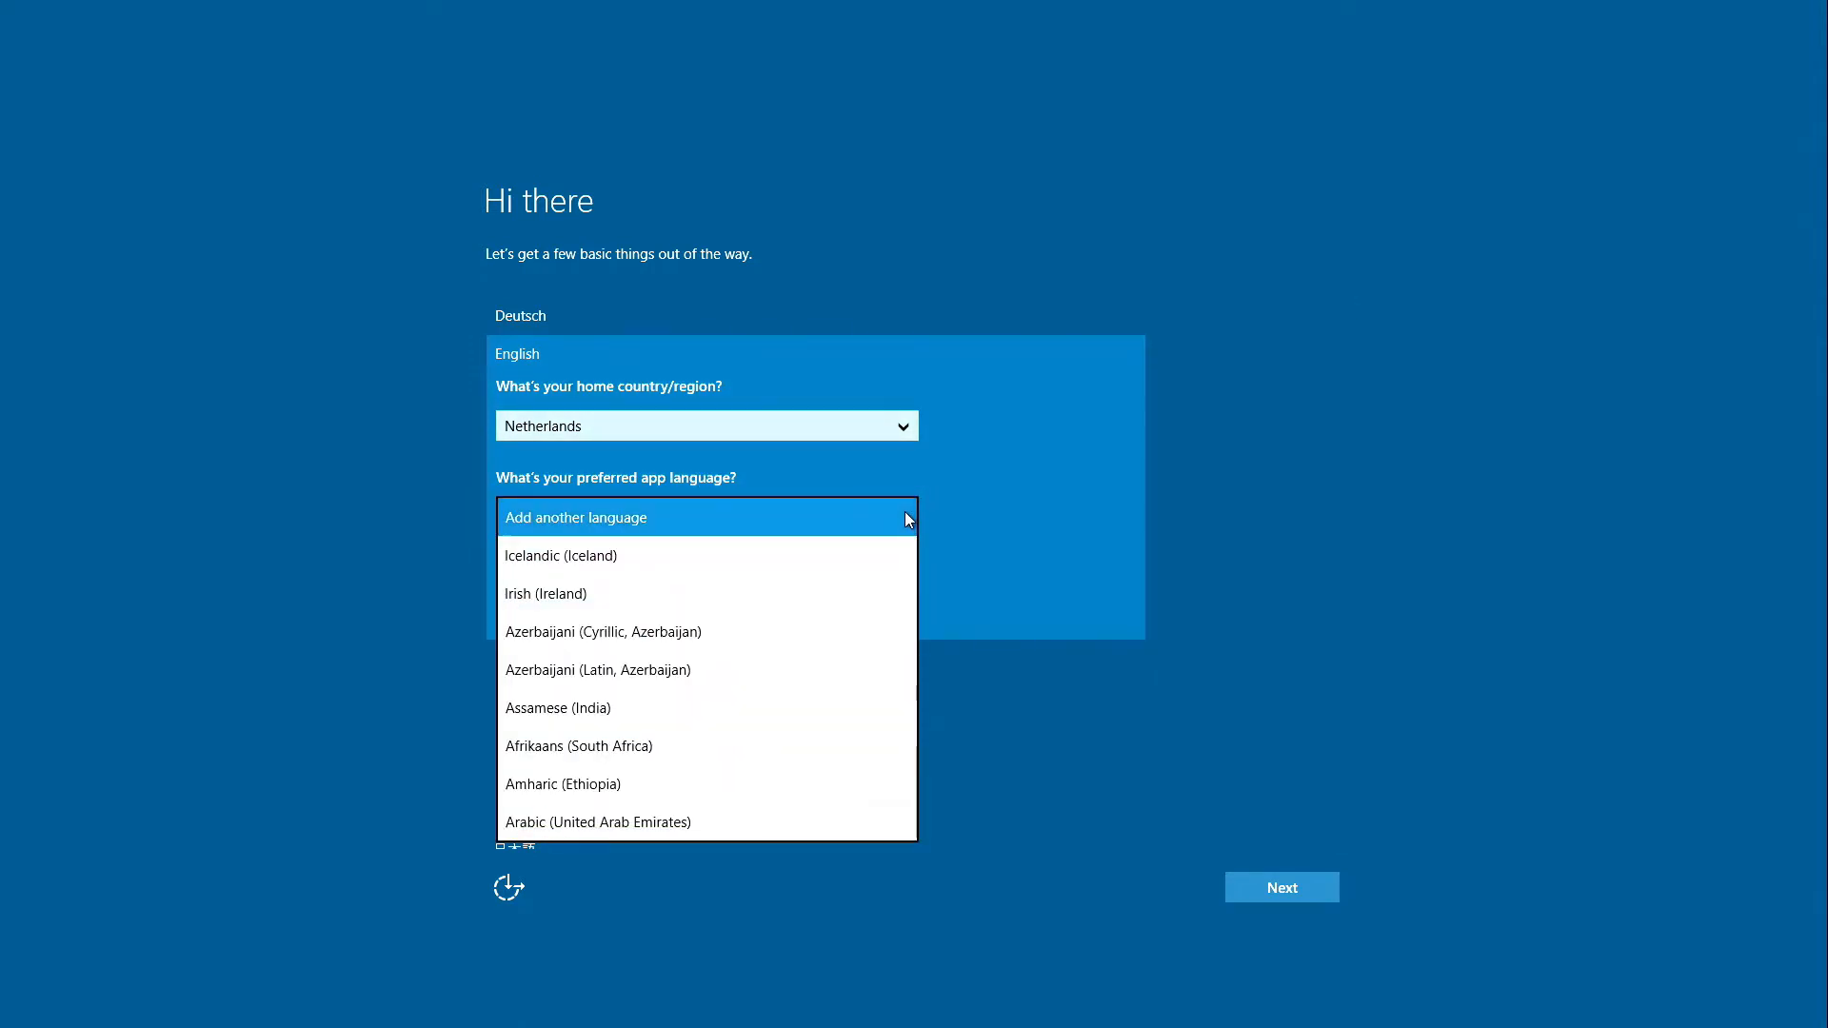
Step: Set English (United States) as the app language and continue with Next
scroll(down, 3)
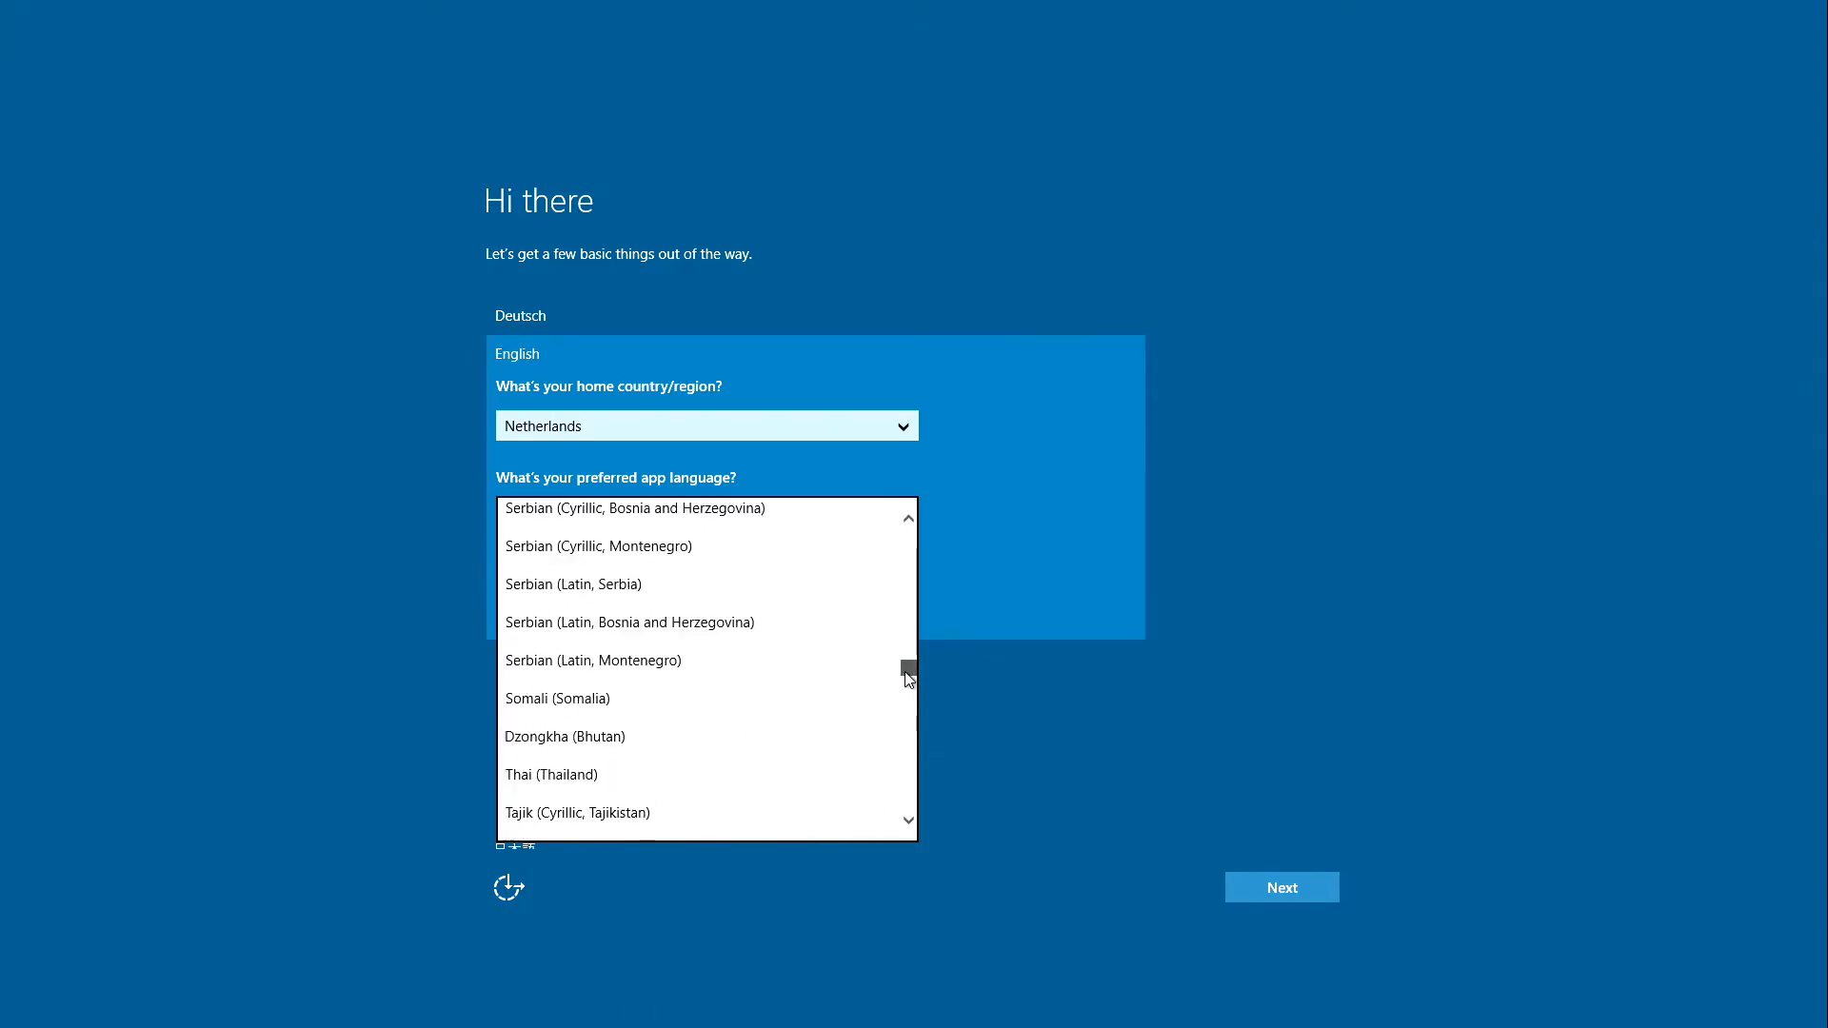
drag(909, 676, 912, 792)
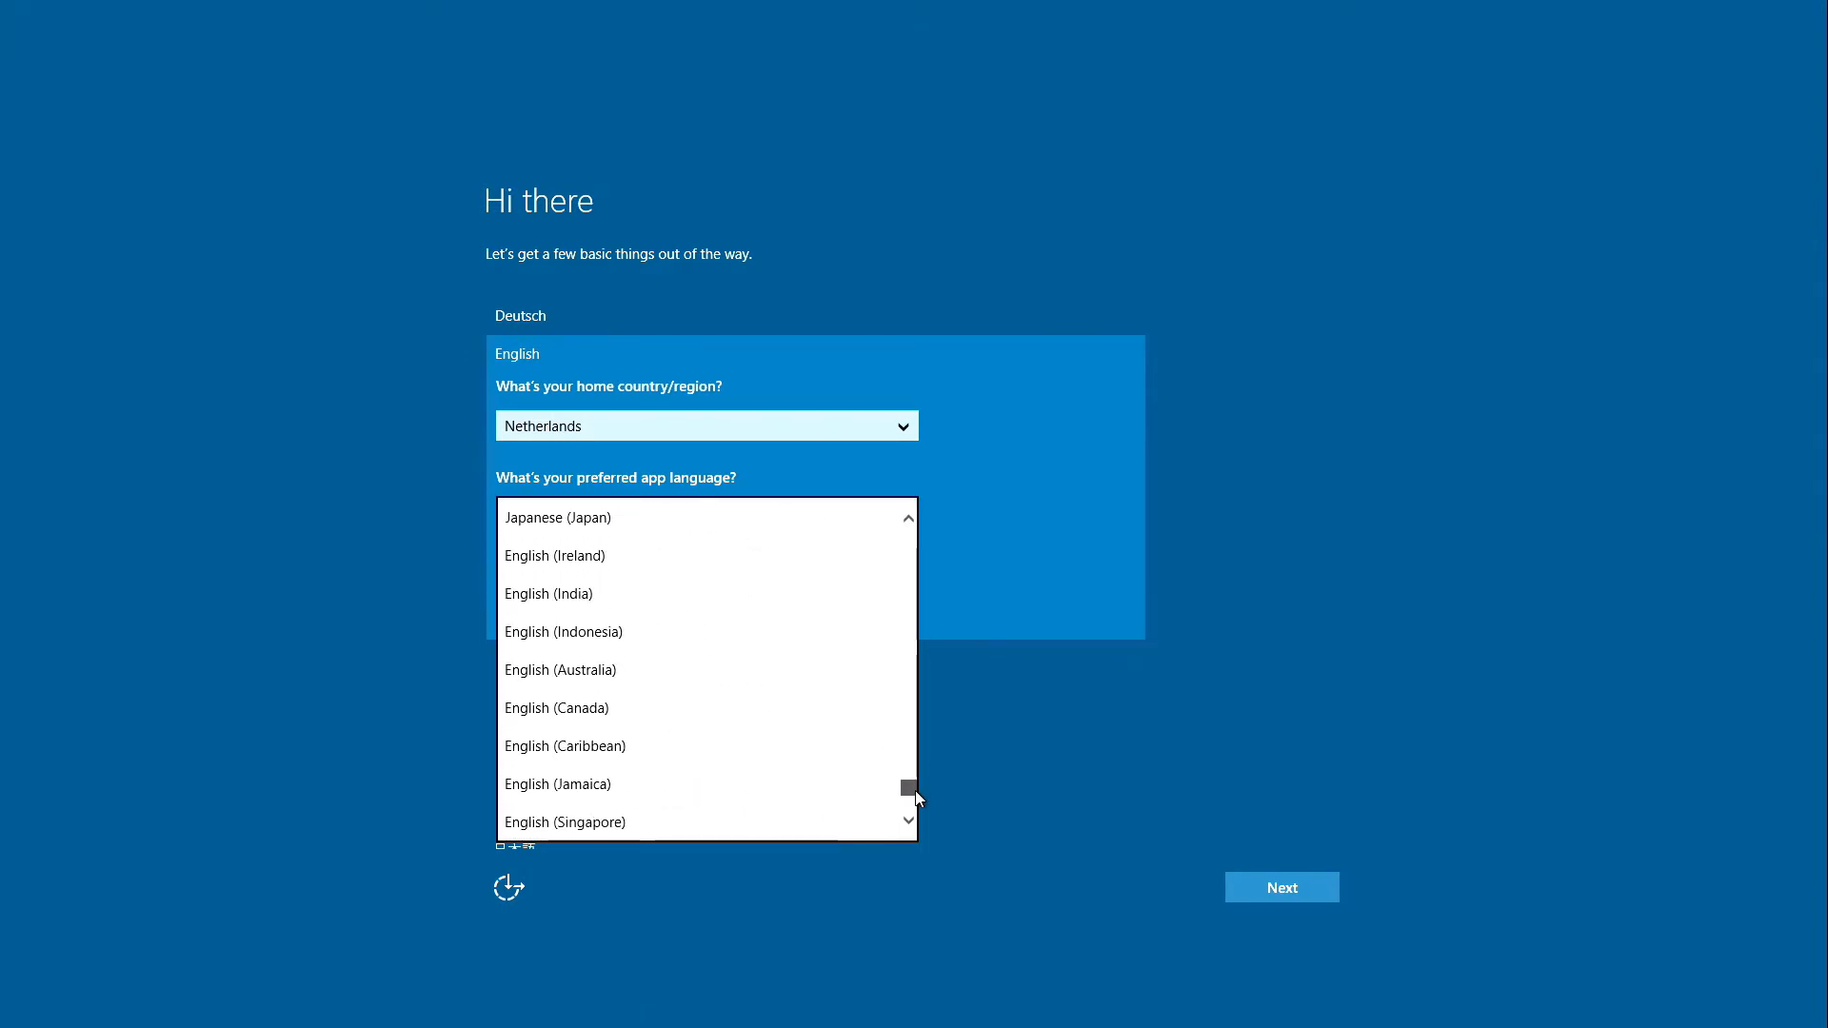
scroll(down, 3)
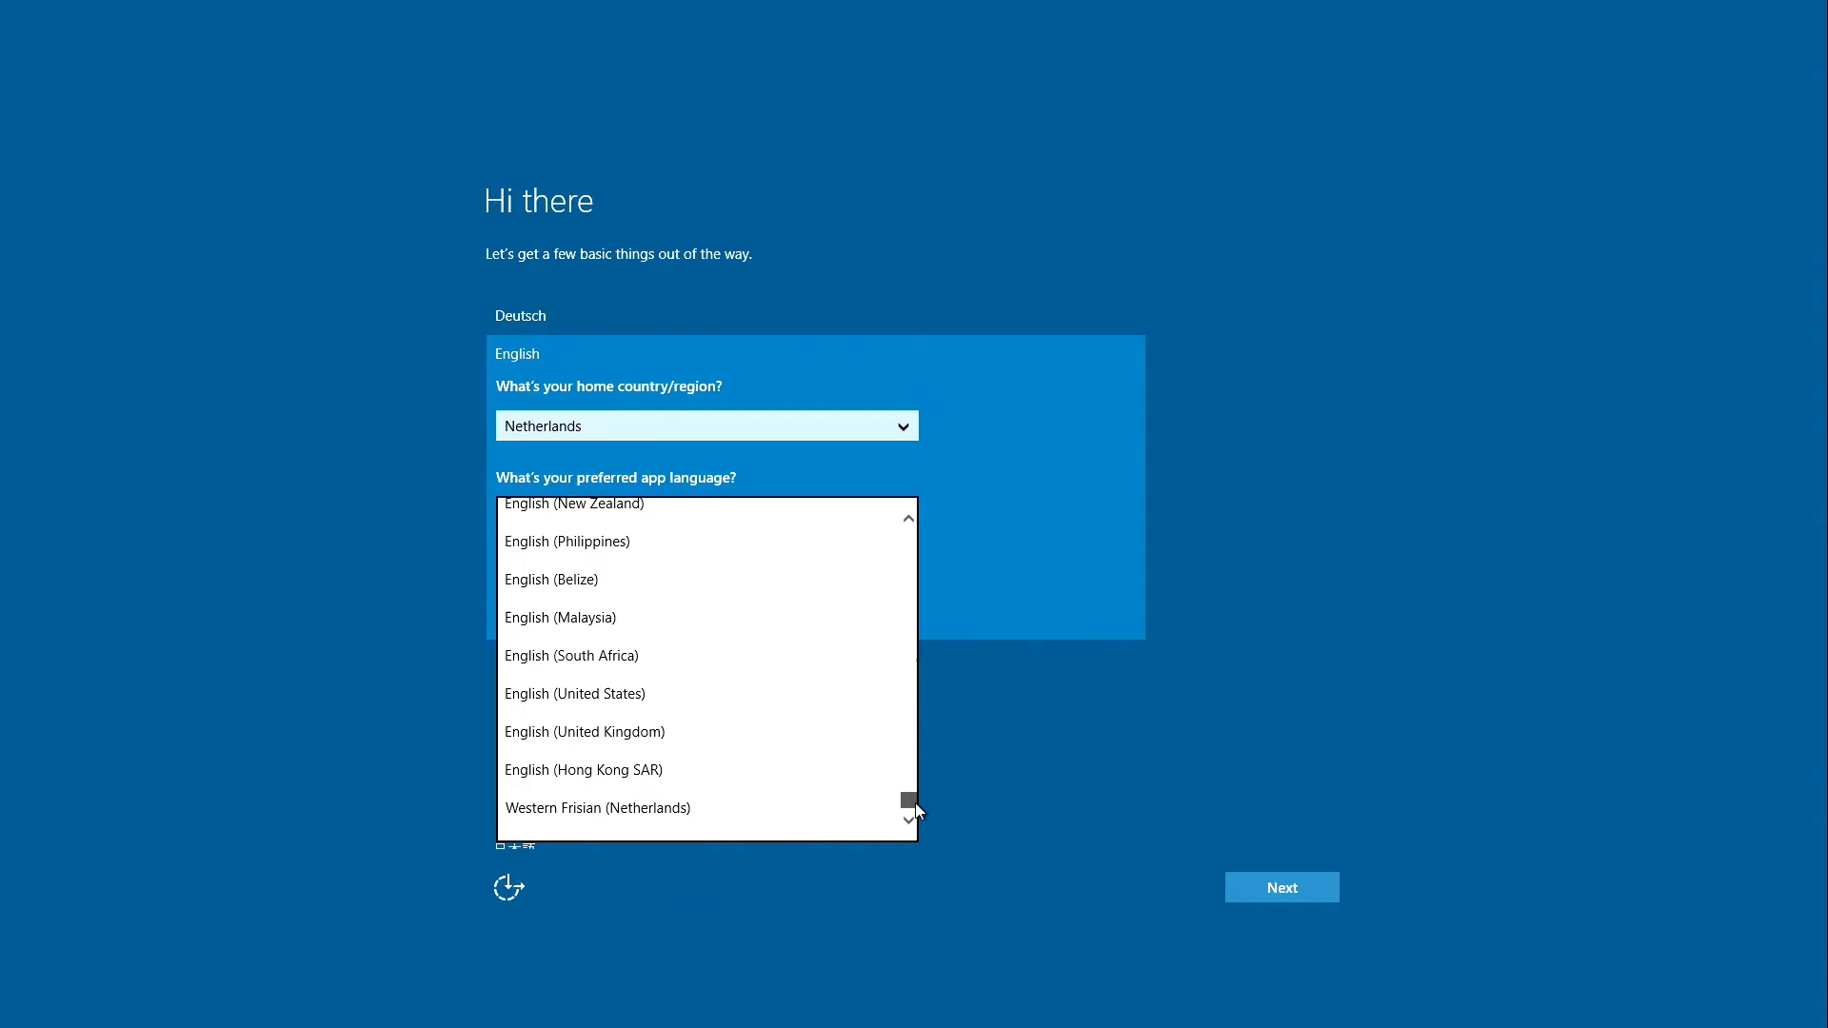
click(575, 694)
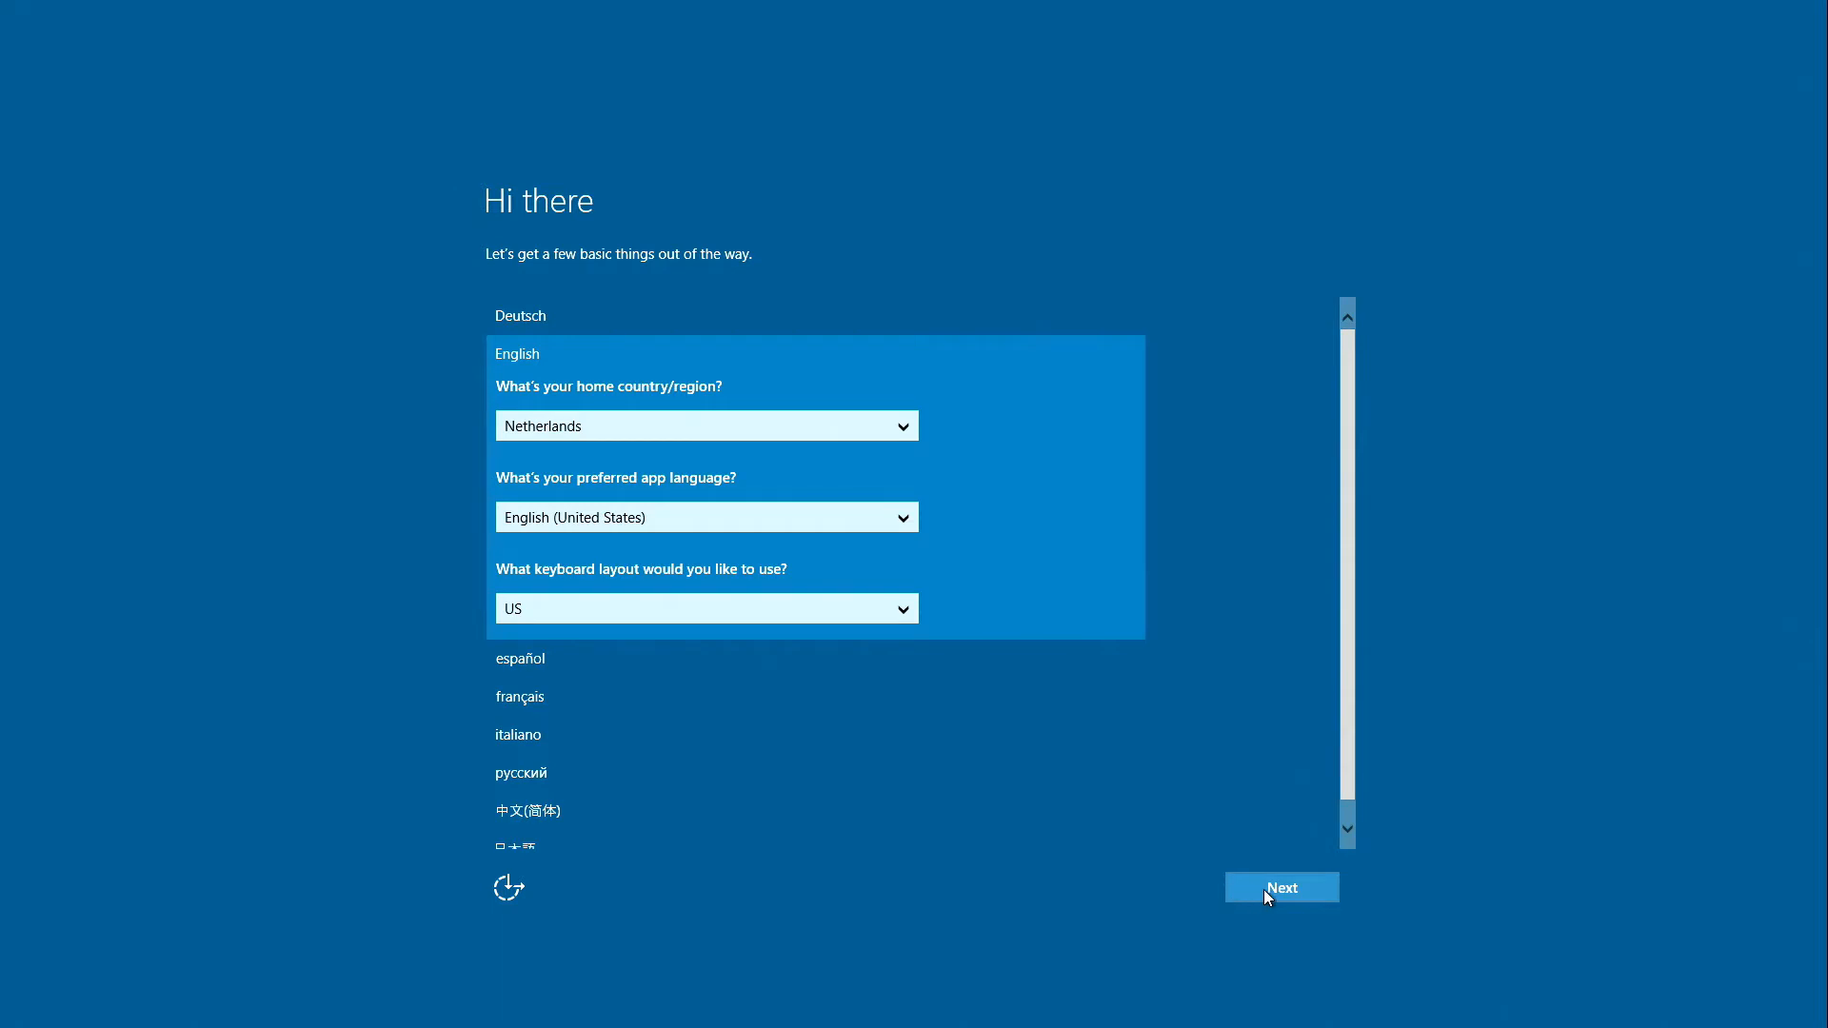
click(1279, 886)
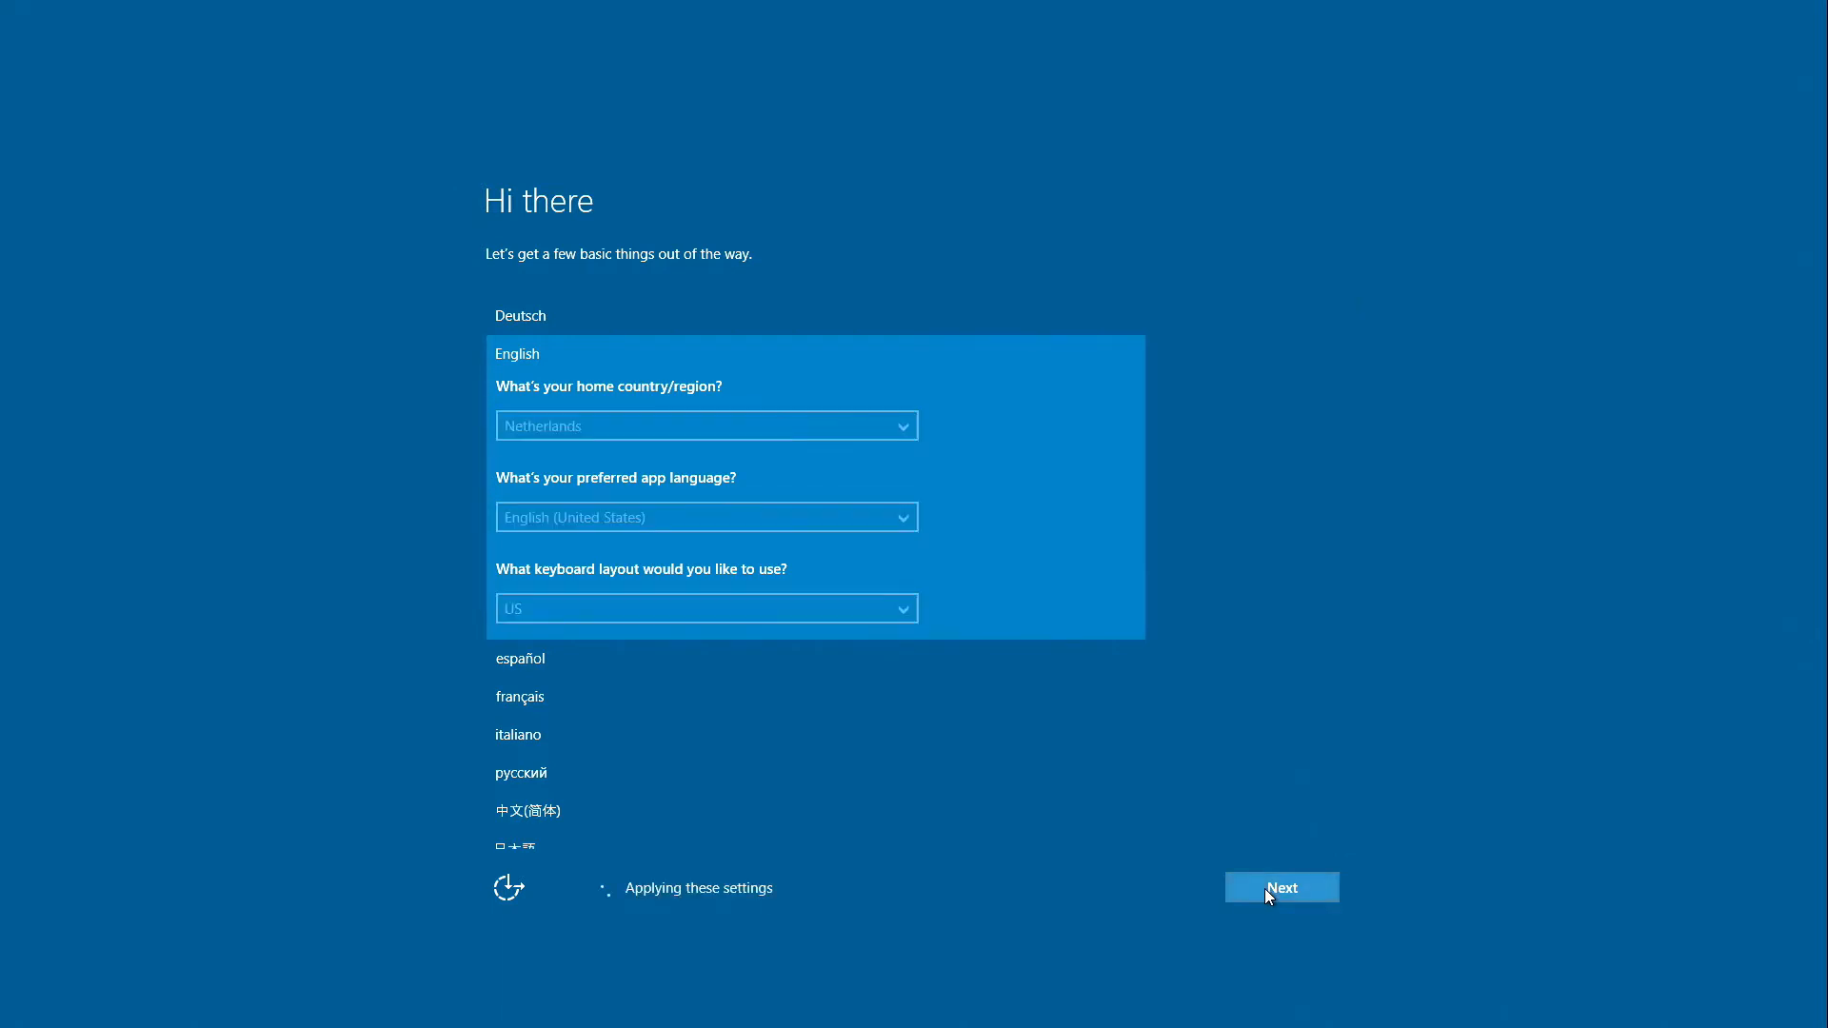
click(1279, 886)
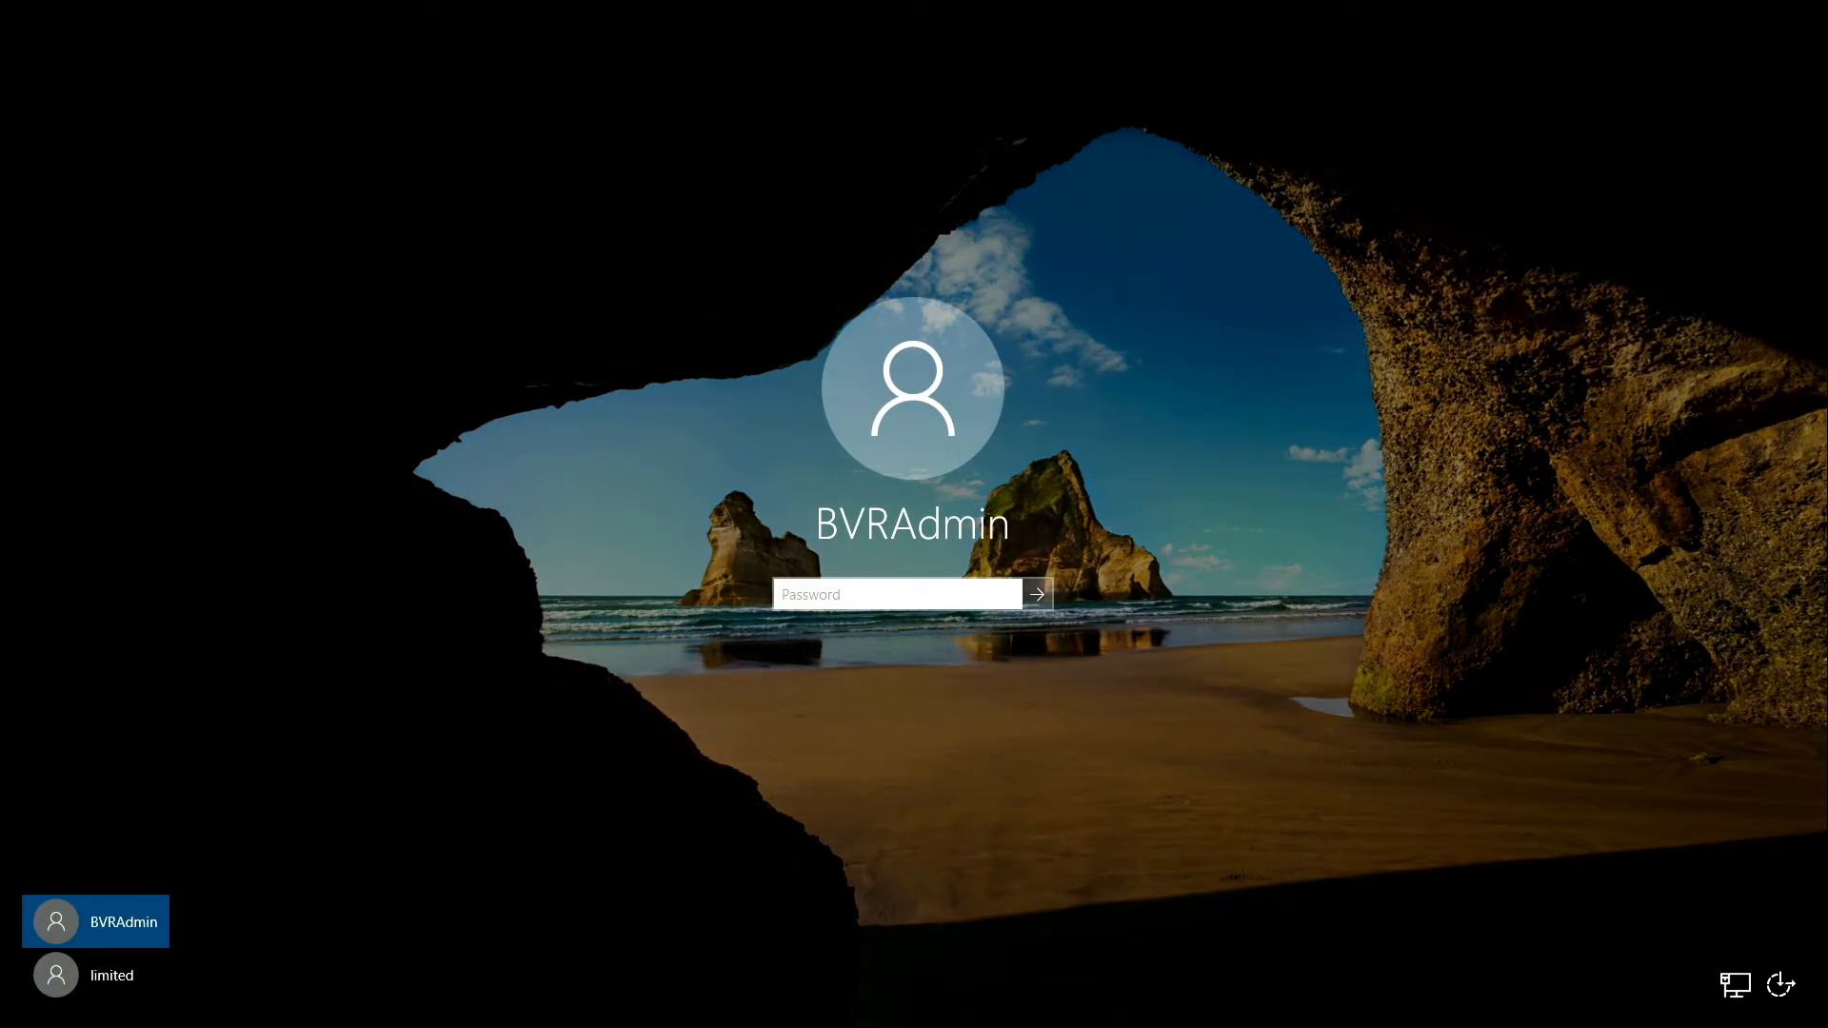
Step: Enter the BVRAdmin password and agree to the required password change
click(897, 595)
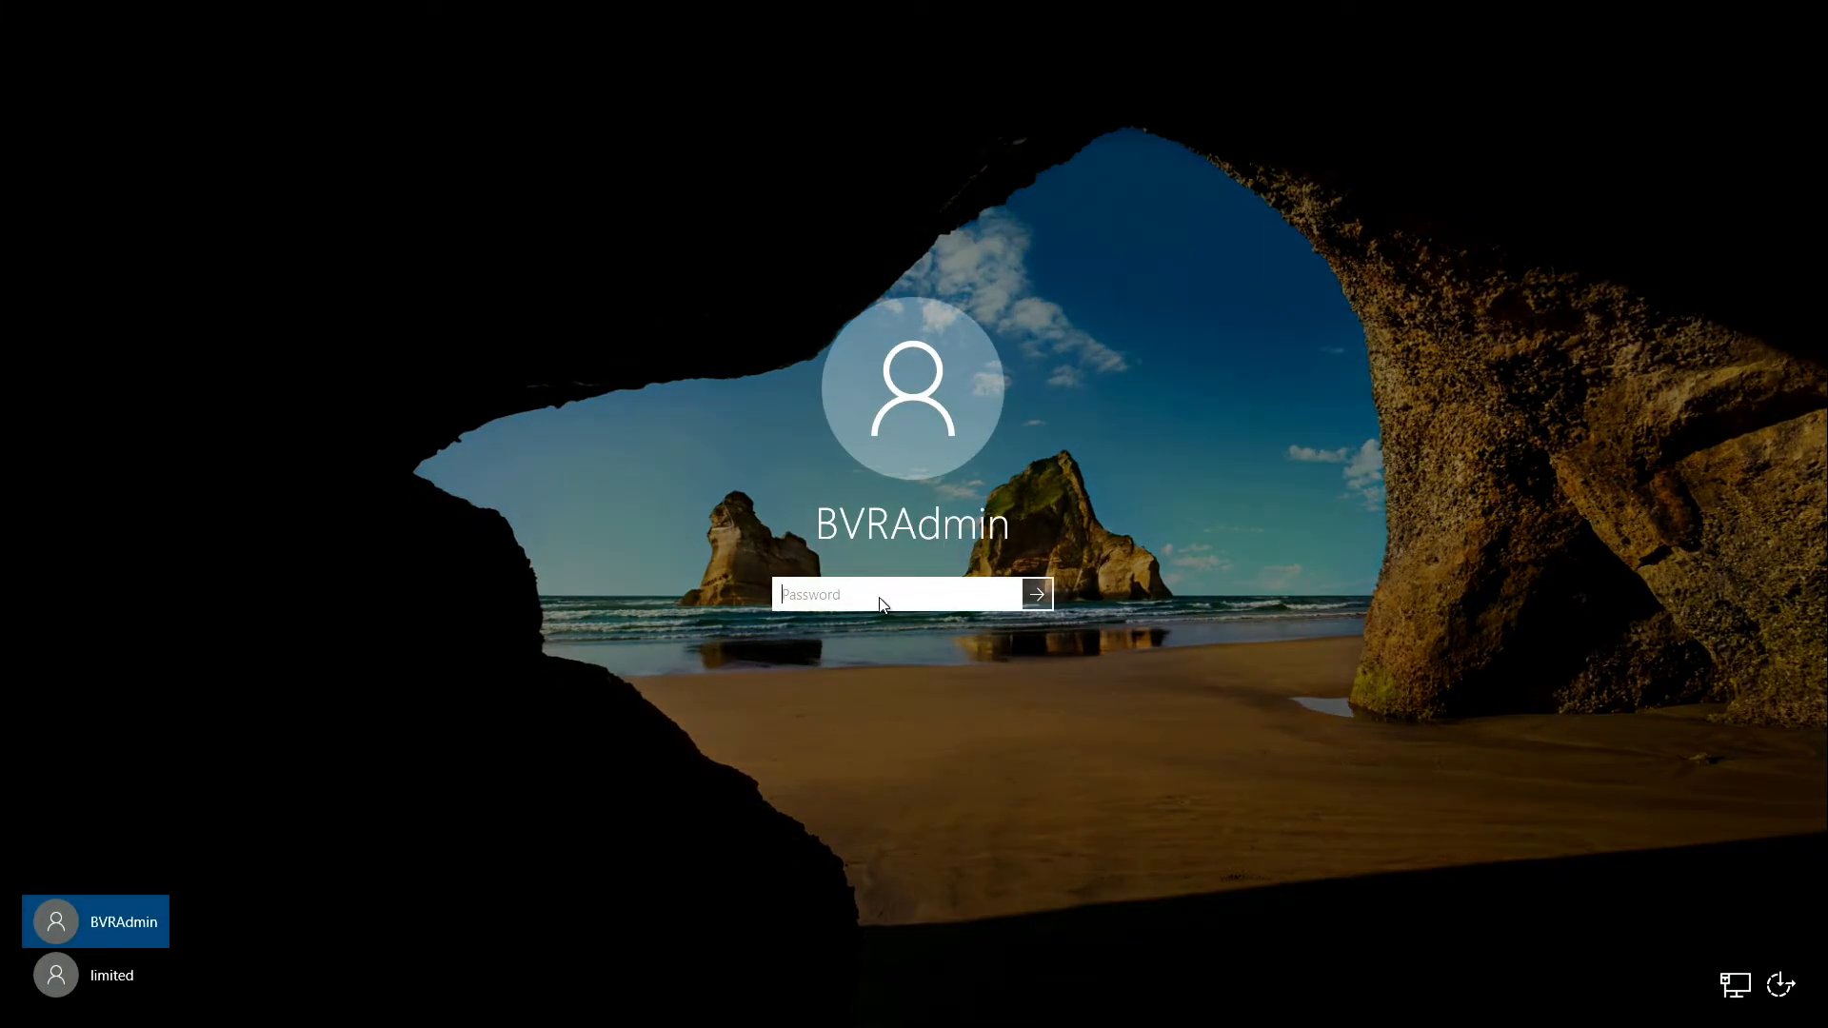
text(••••)
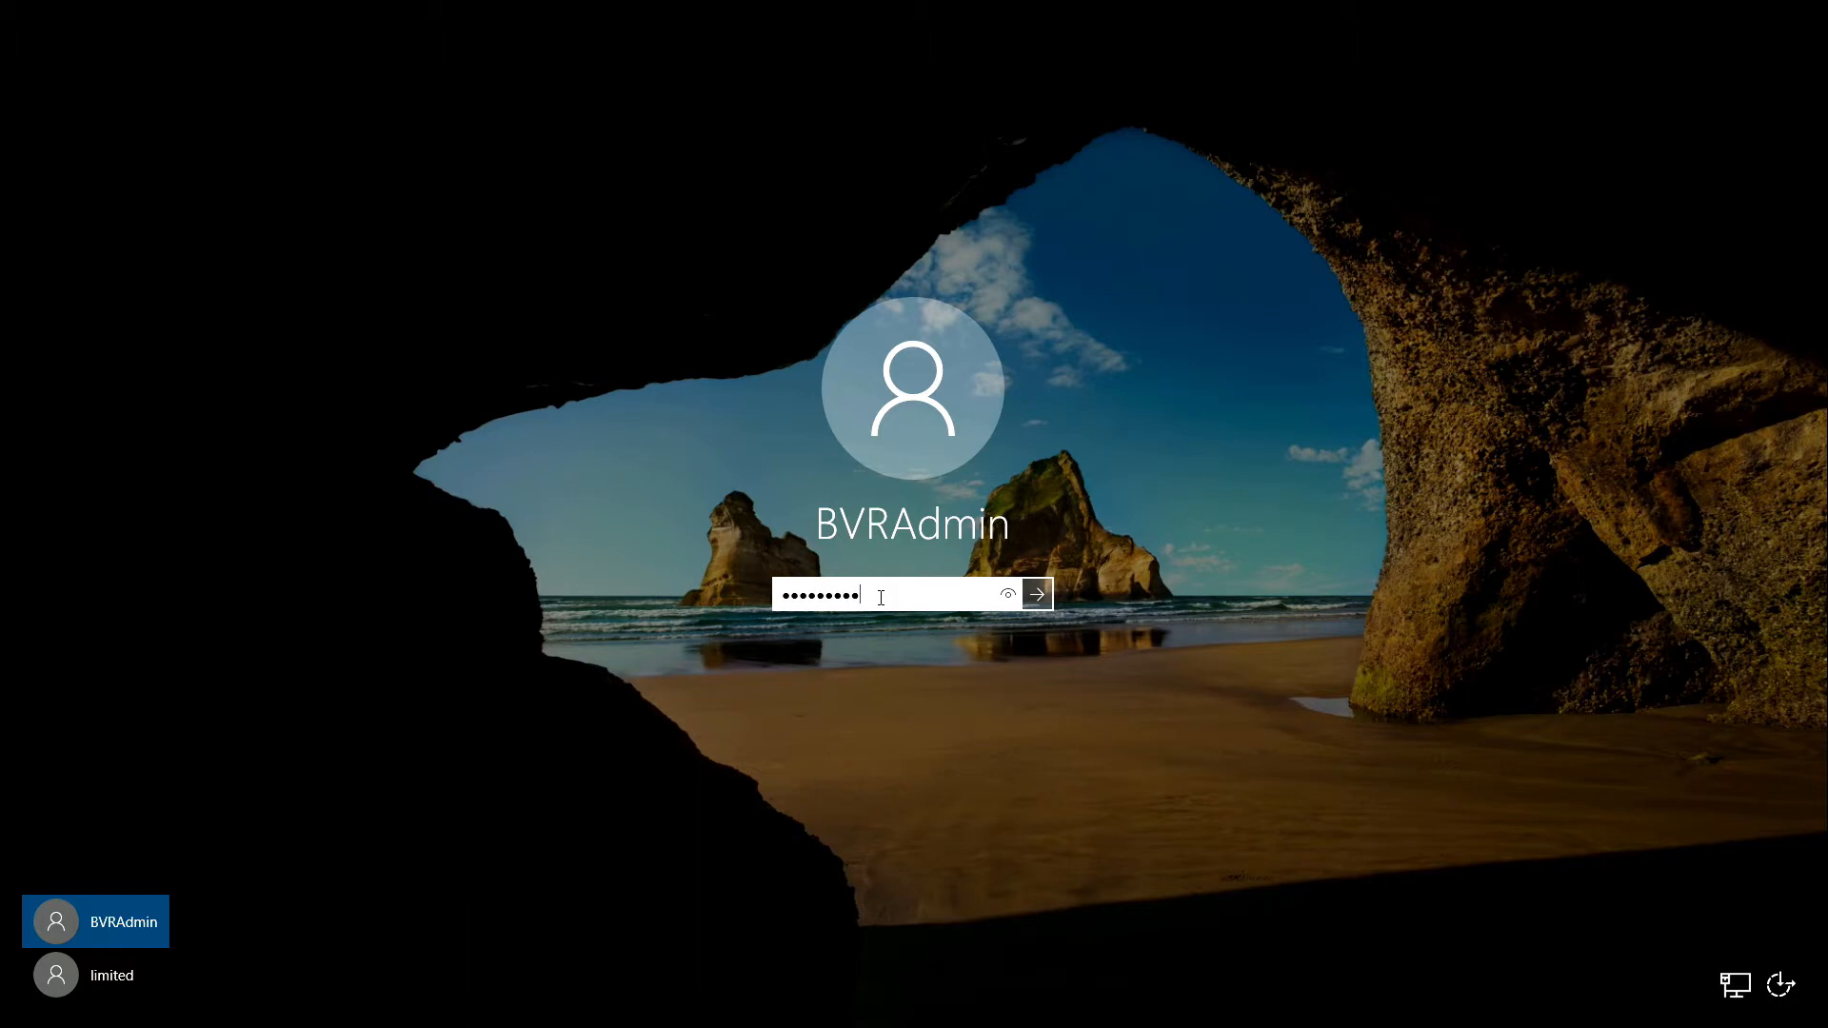
click(1033, 594)
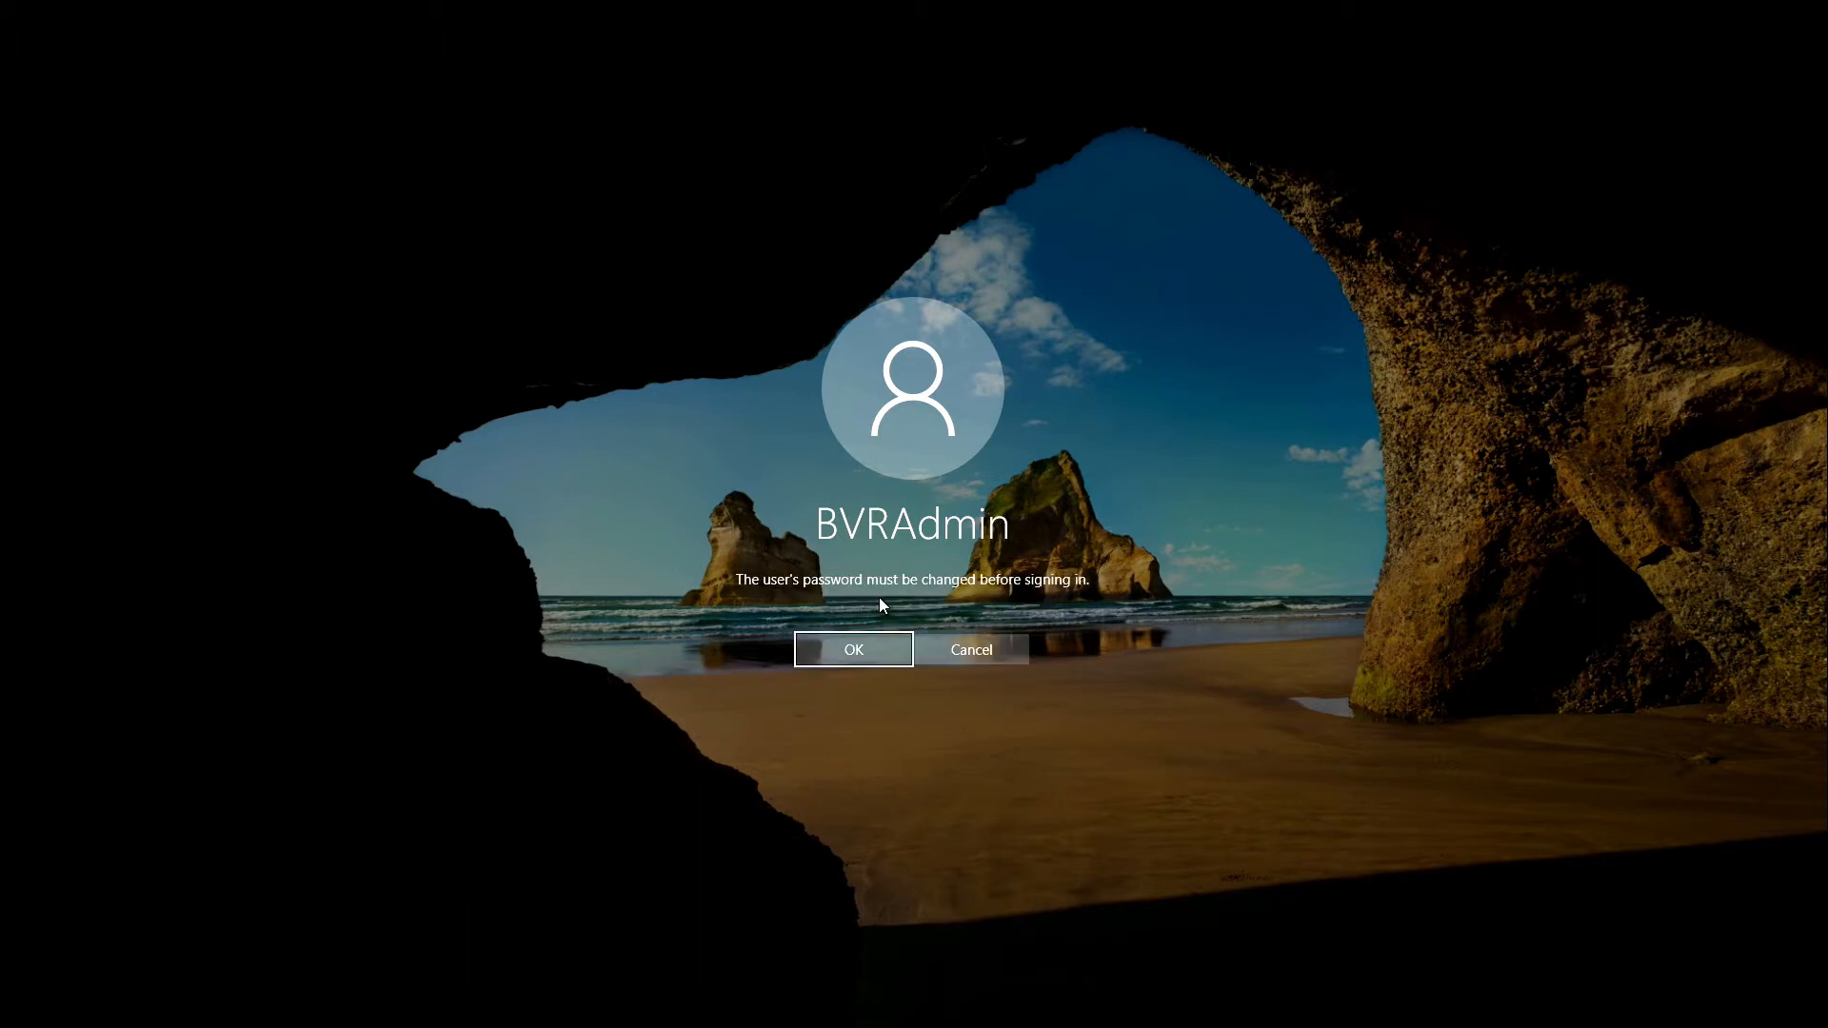
click(853, 649)
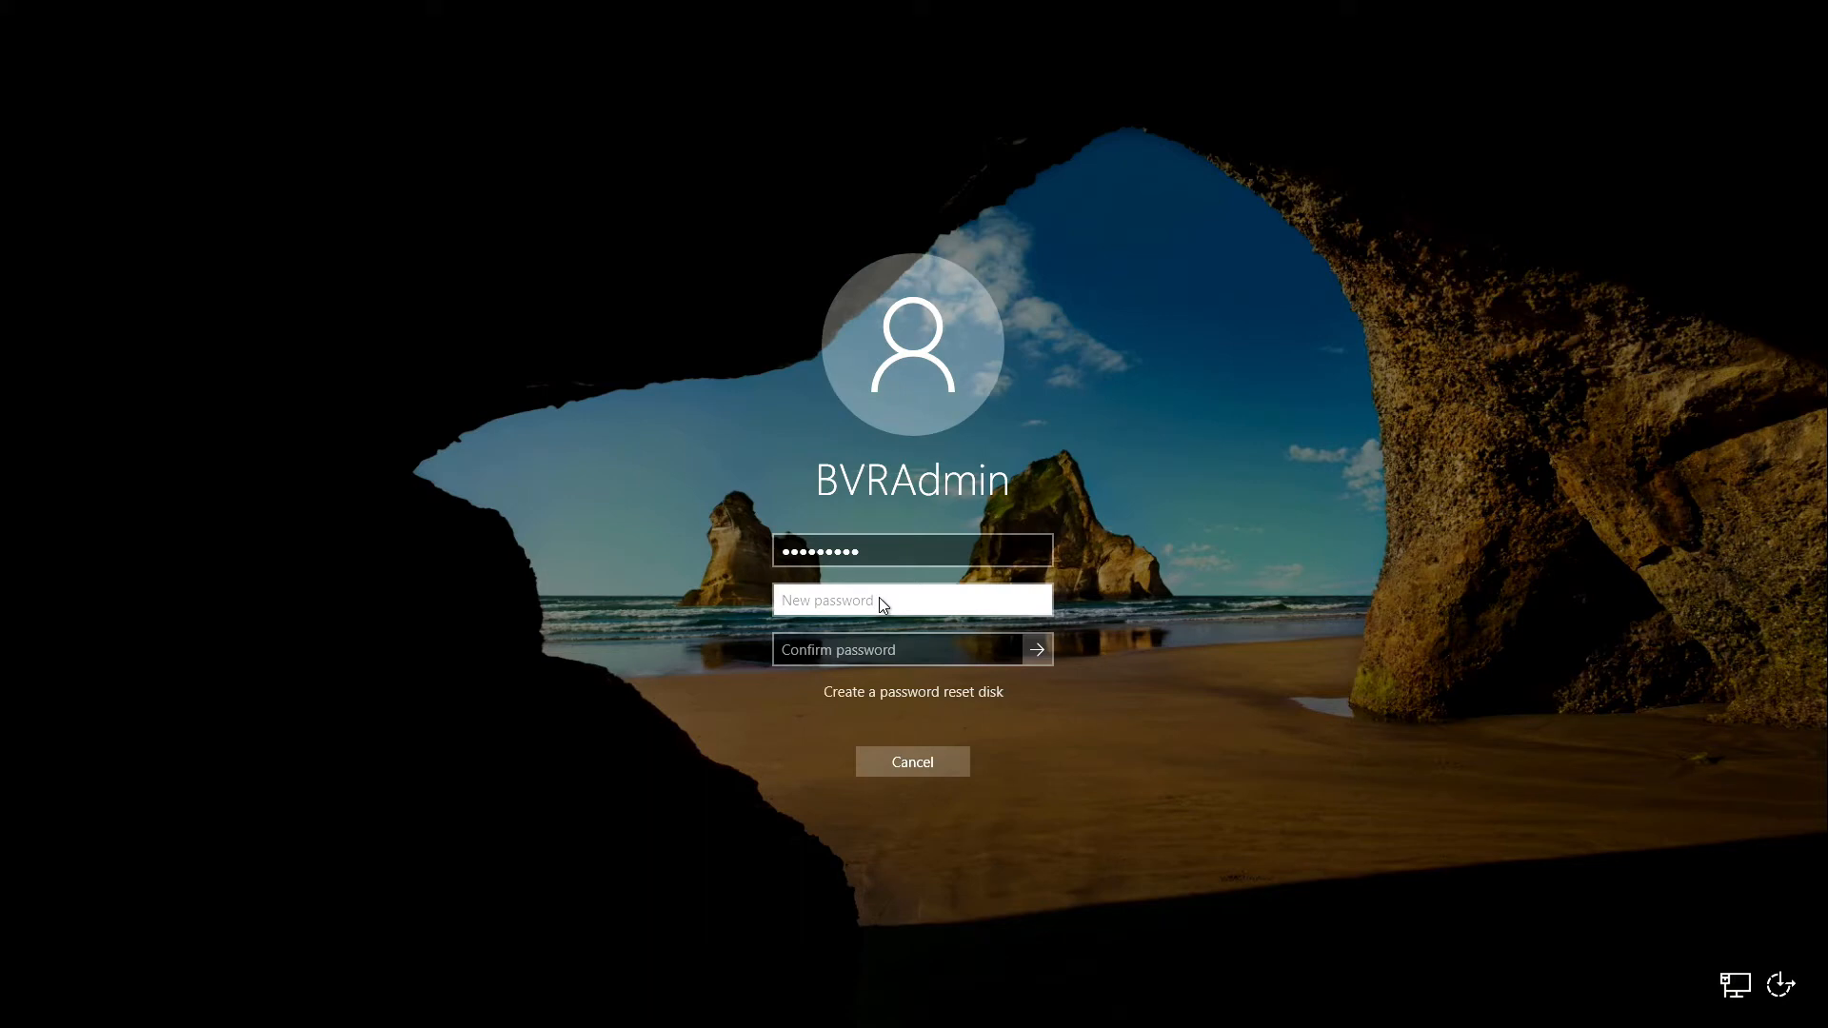
Step: Set and confirm the new BVRAdmin password, then sign in to the account
text(••••)
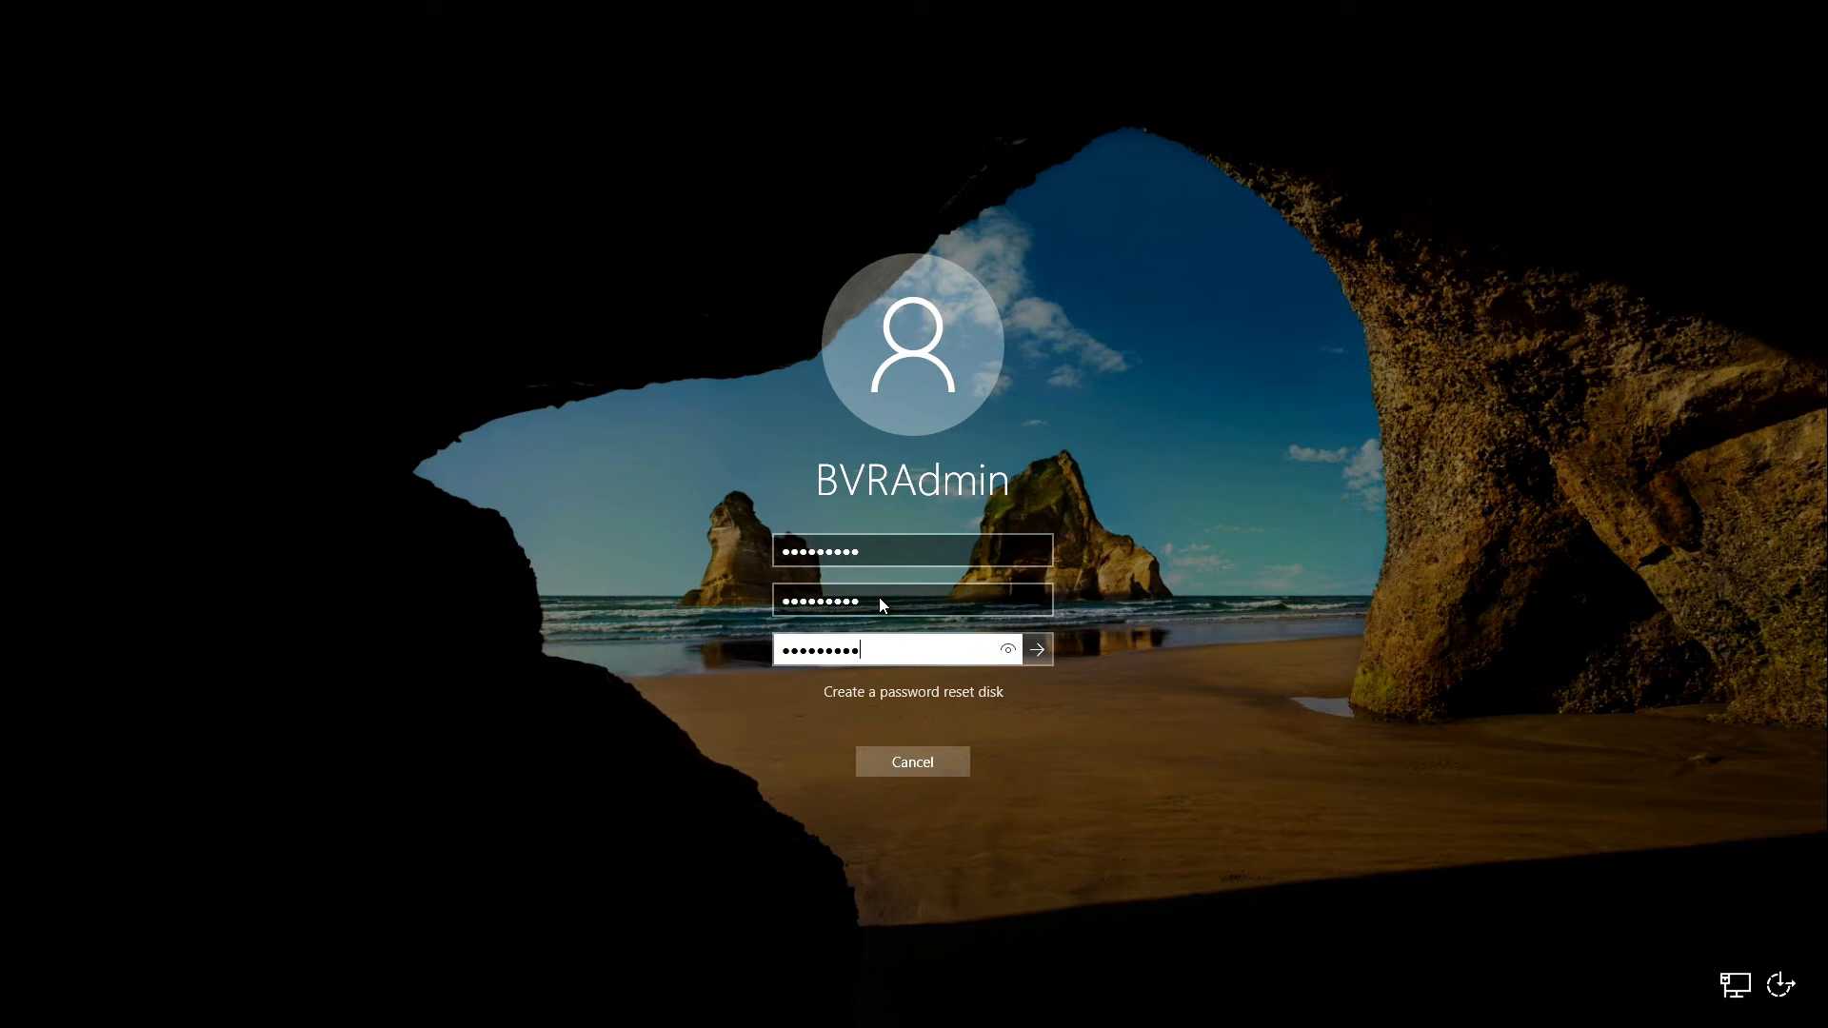
click(1035, 650)
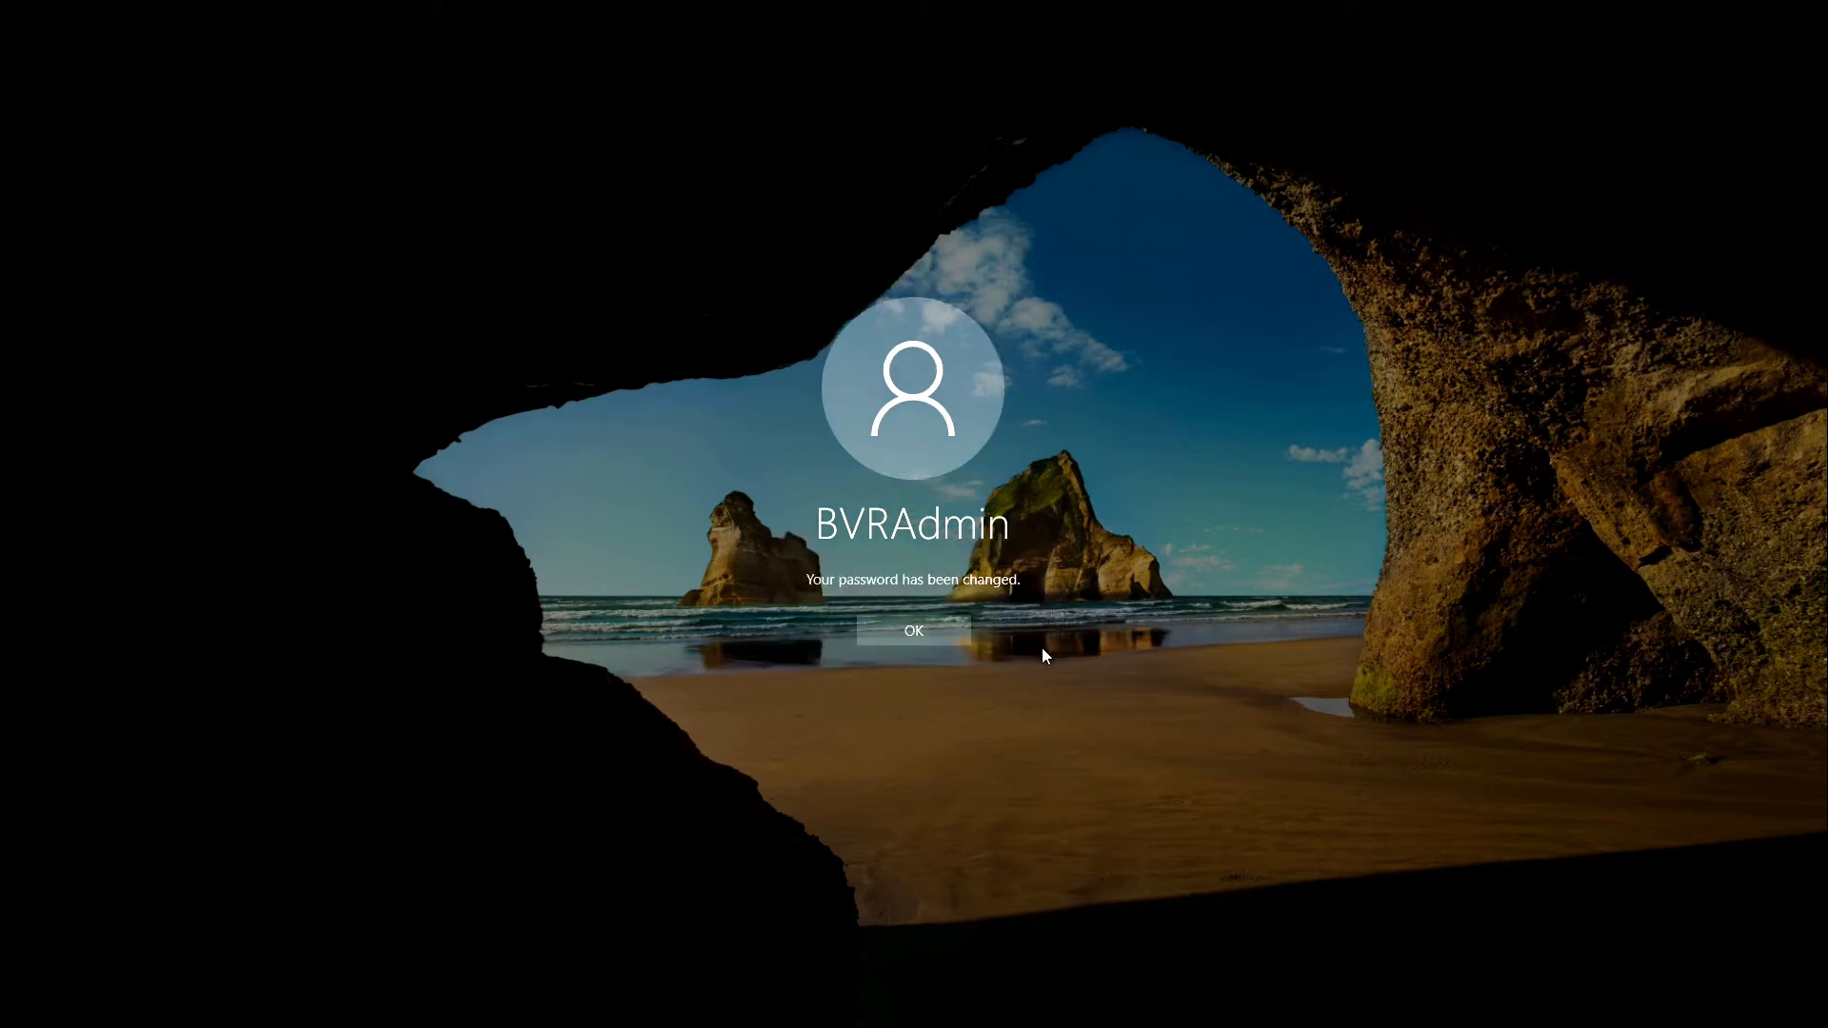
click(912, 630)
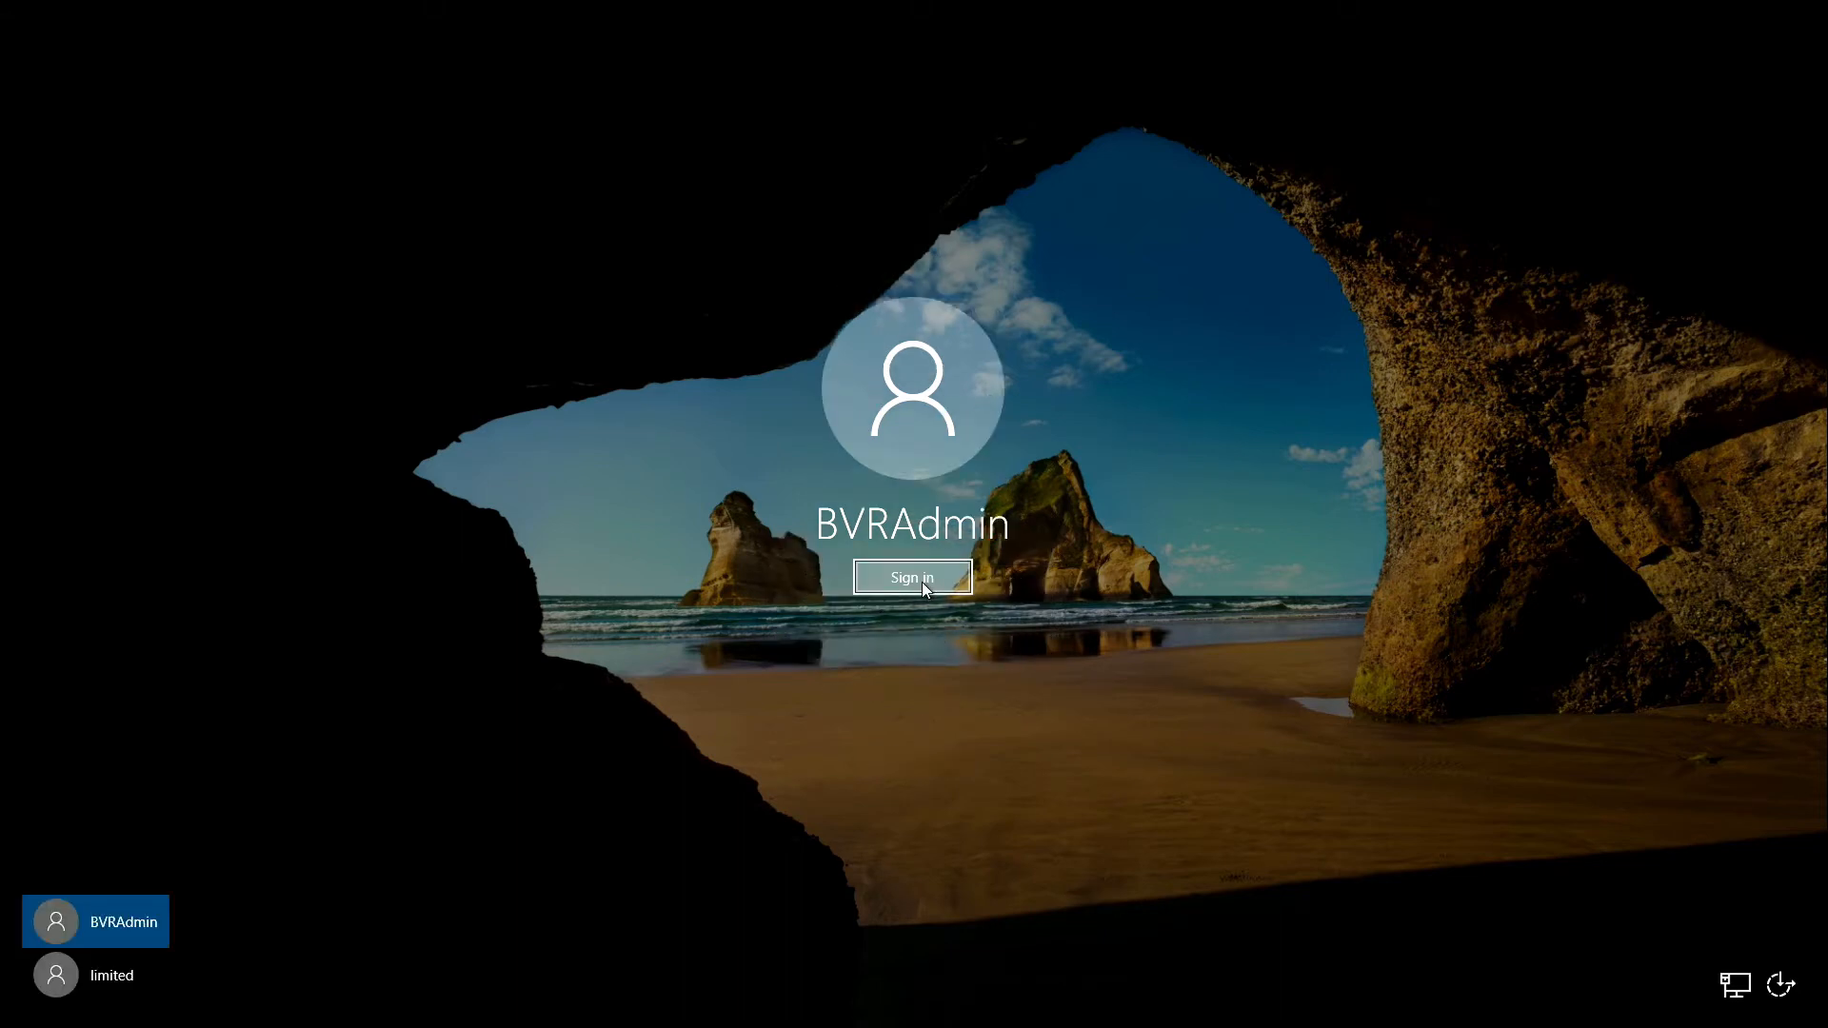
click(912, 577)
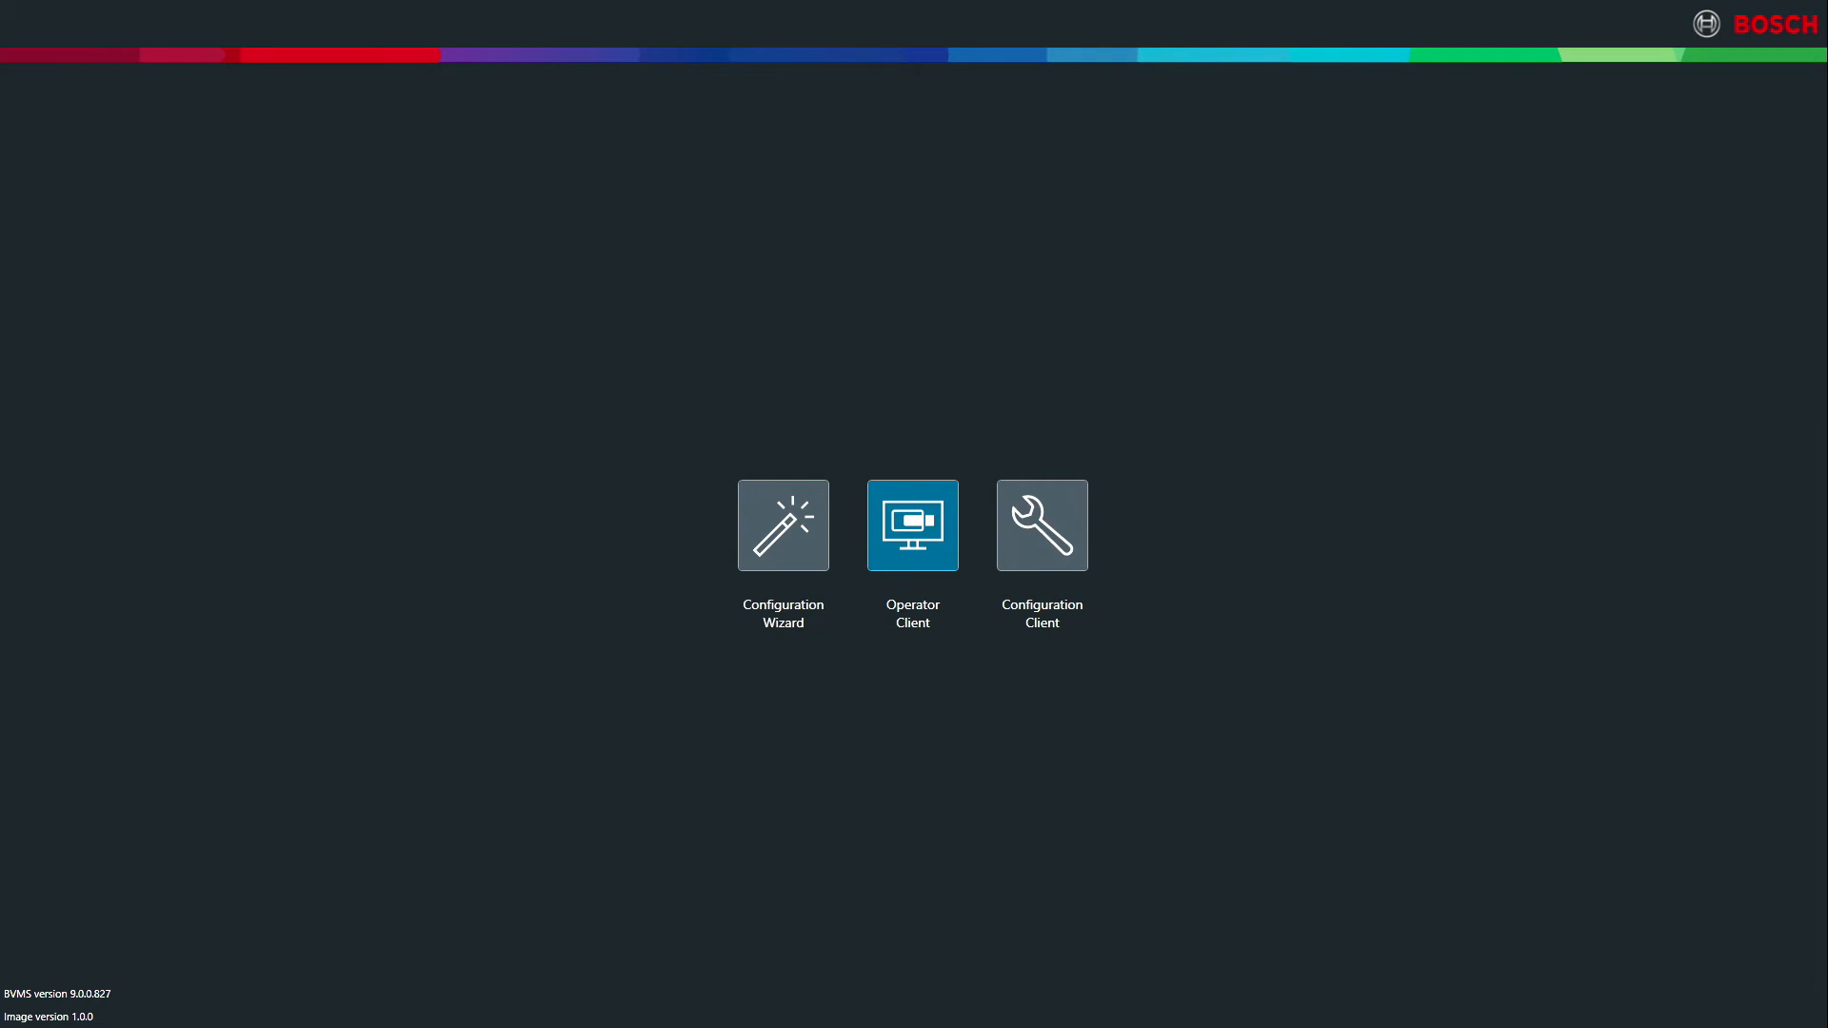
mouse_move(693, 550)
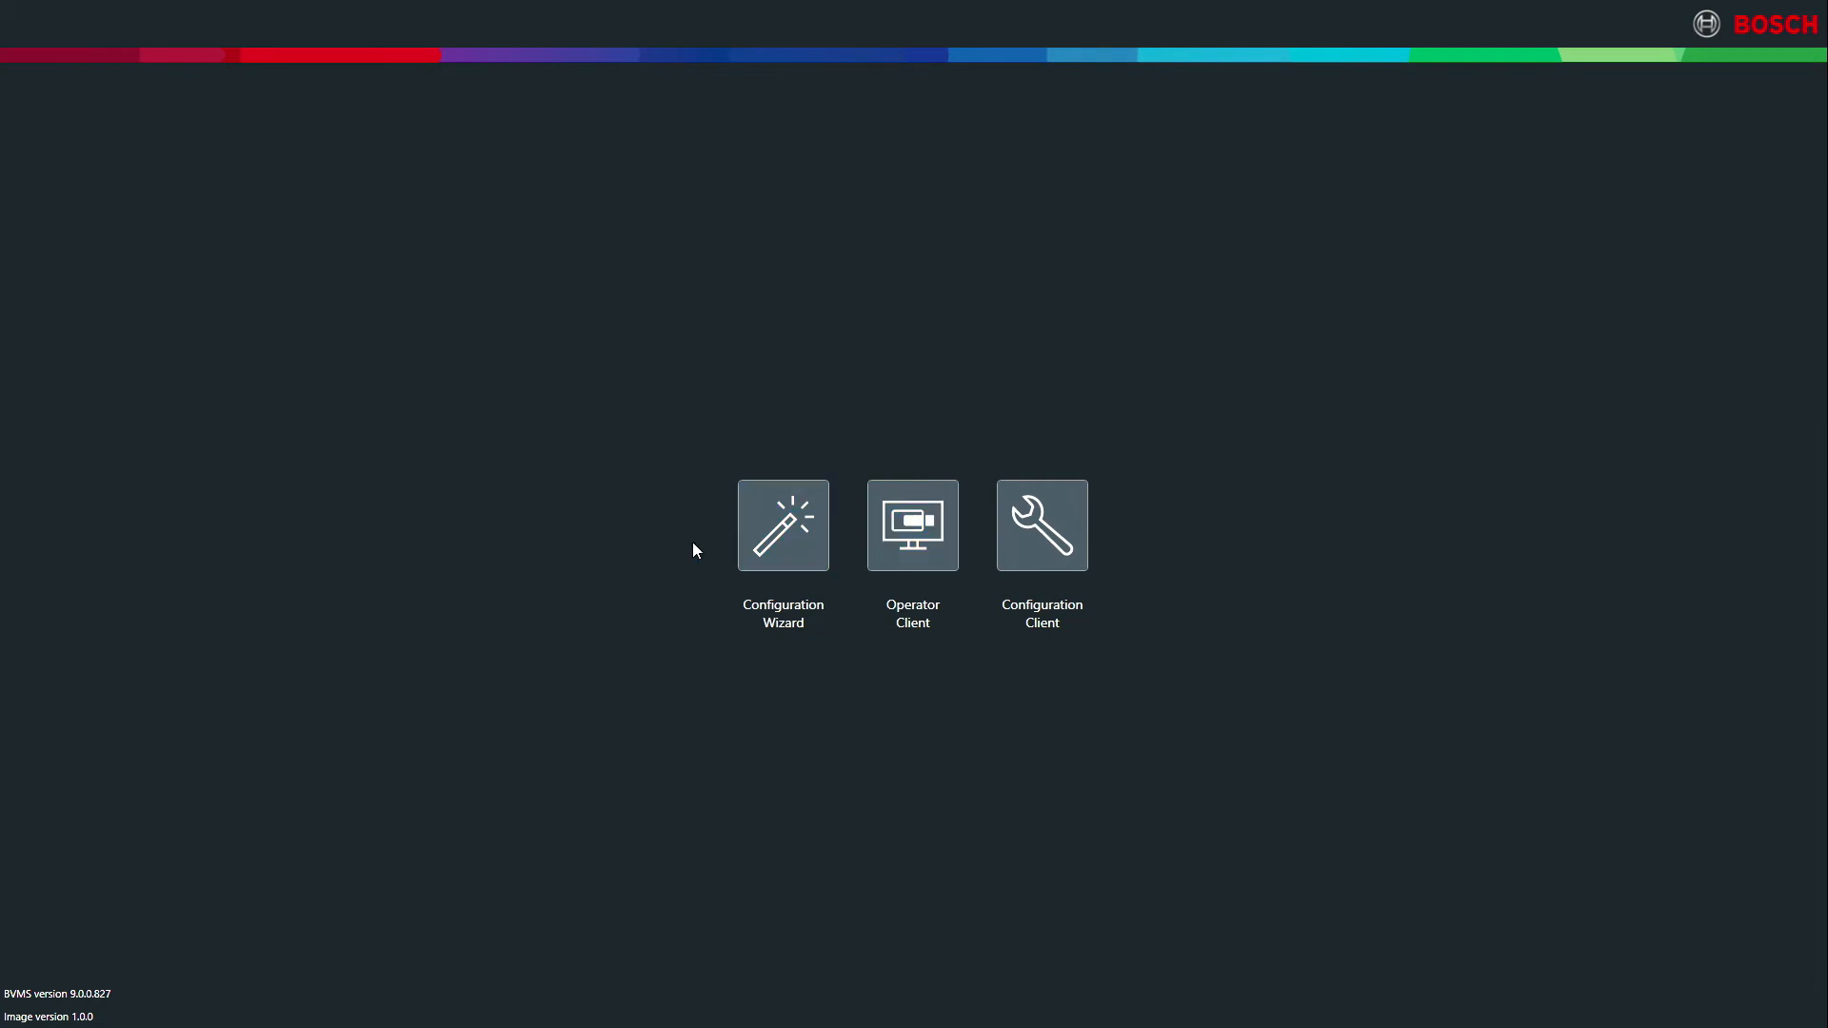
mouse_move(853, 548)
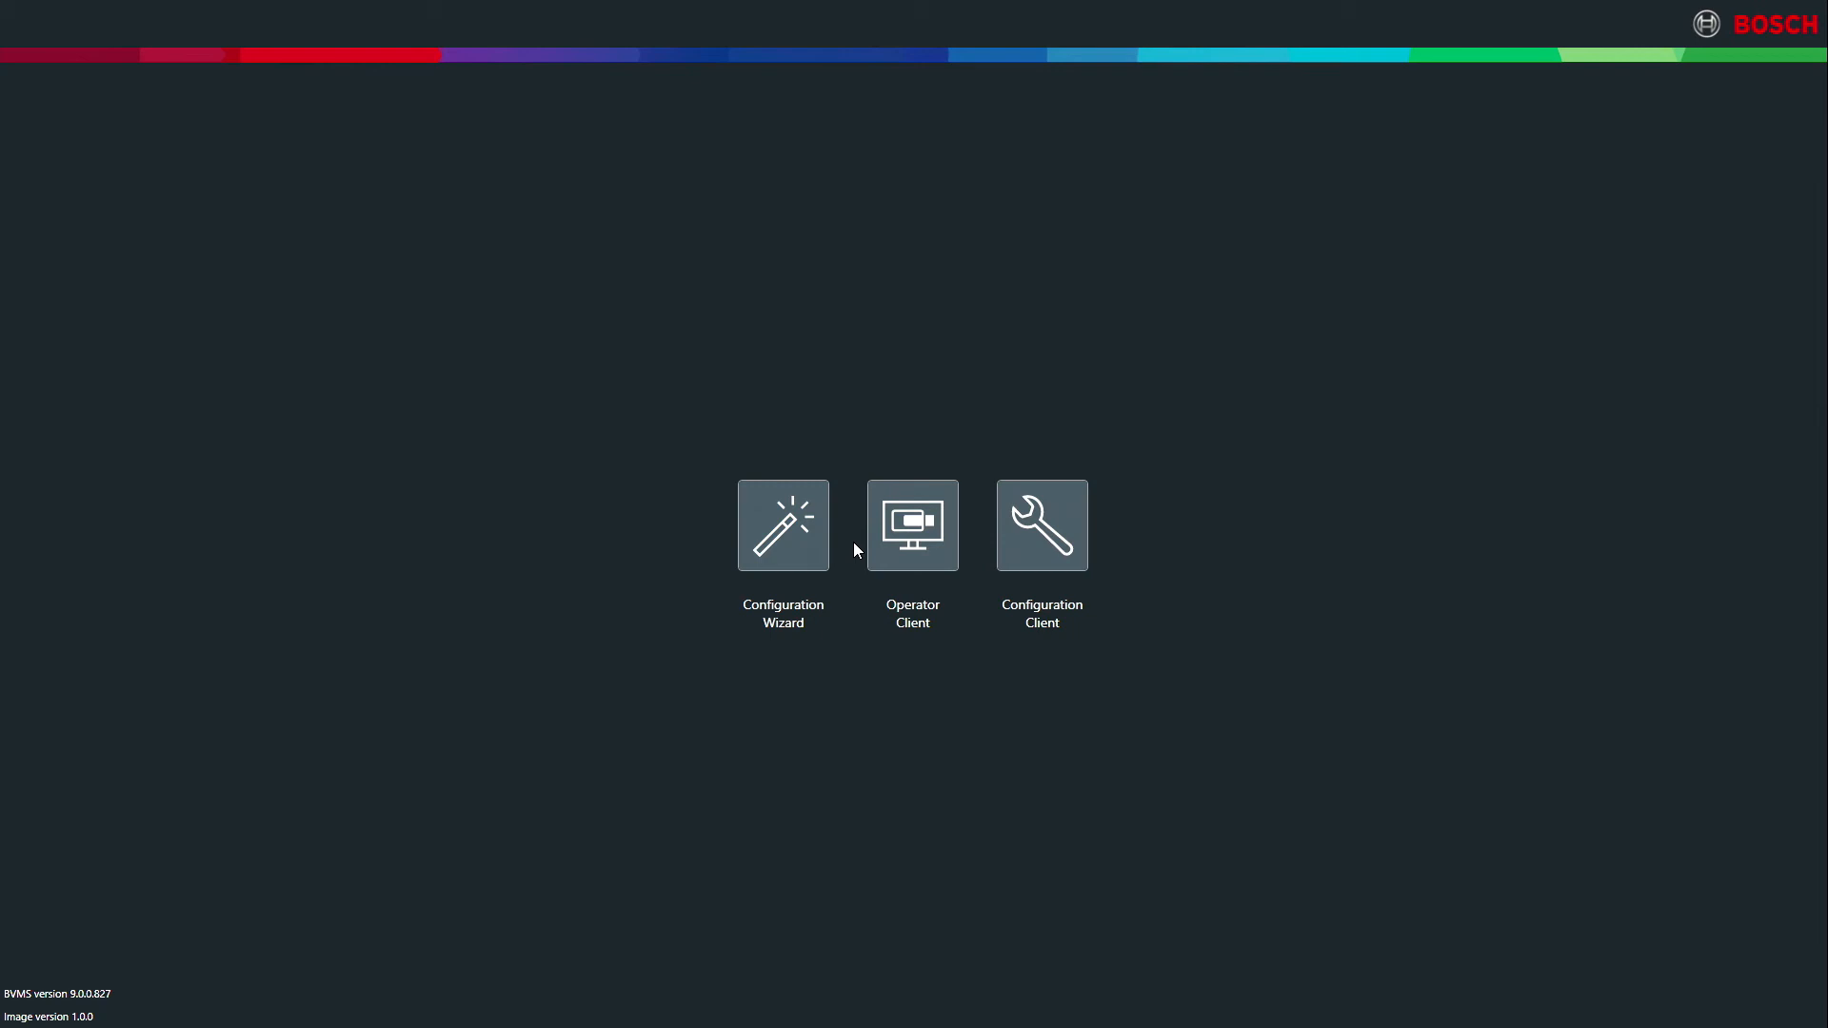